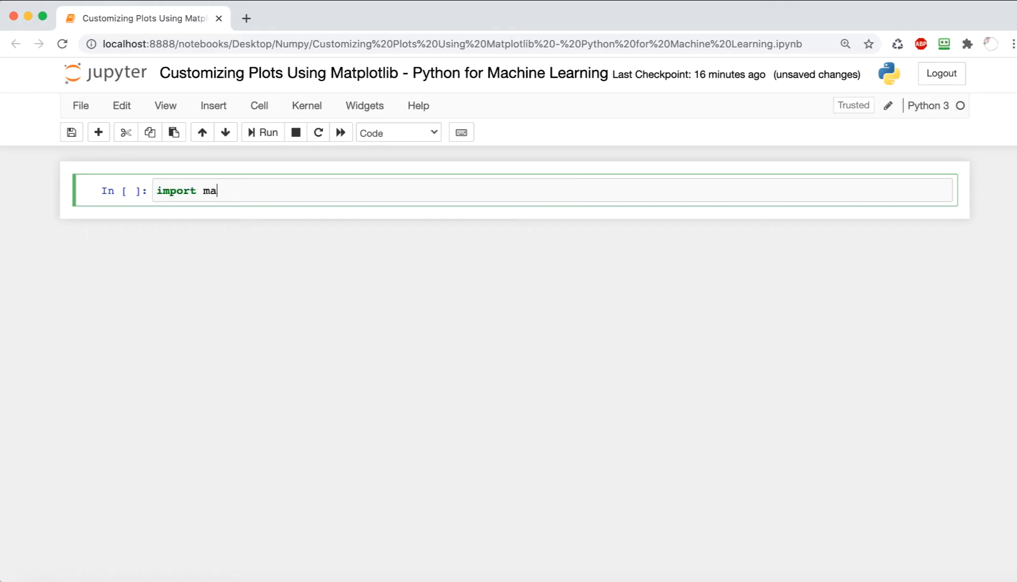
Import matplotlib.pyplot as plt and numpy as np with %matplotlib inline, and run the cell
{"action": "type", "text": "tplotlib"}
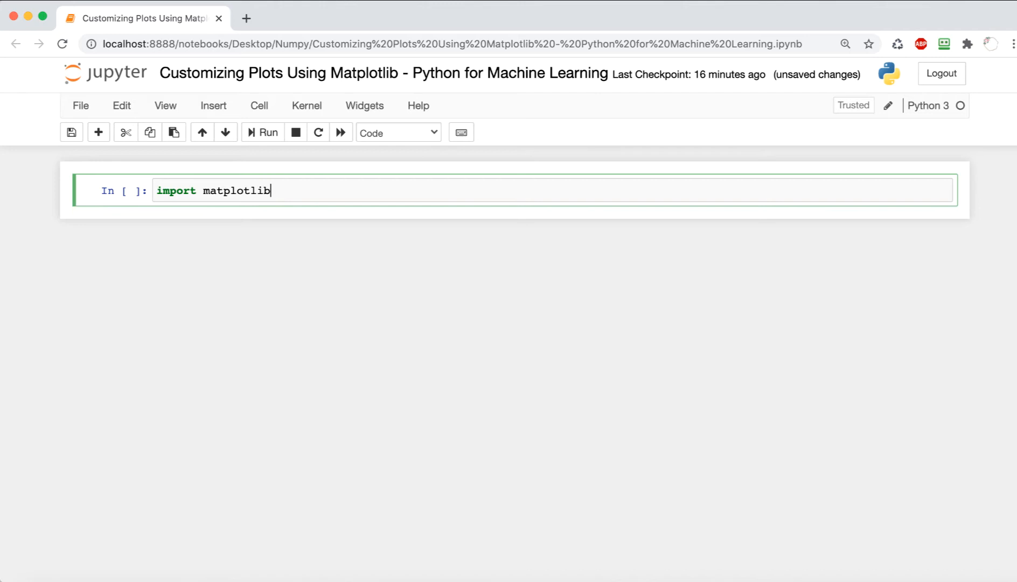
{"action": "type", "text": ".pyplot as plt"}
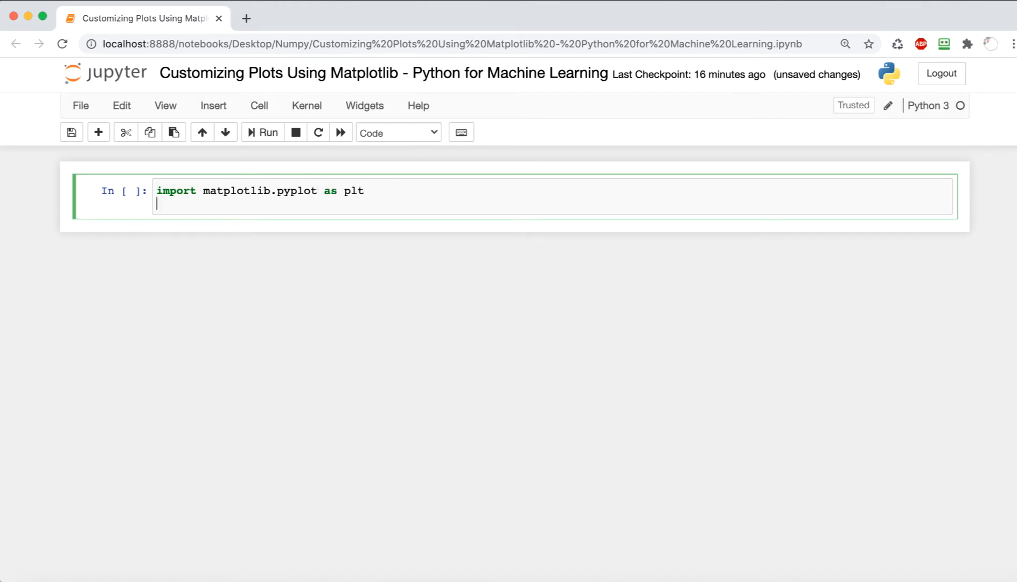
{"action": "type", "text": "%matp"}
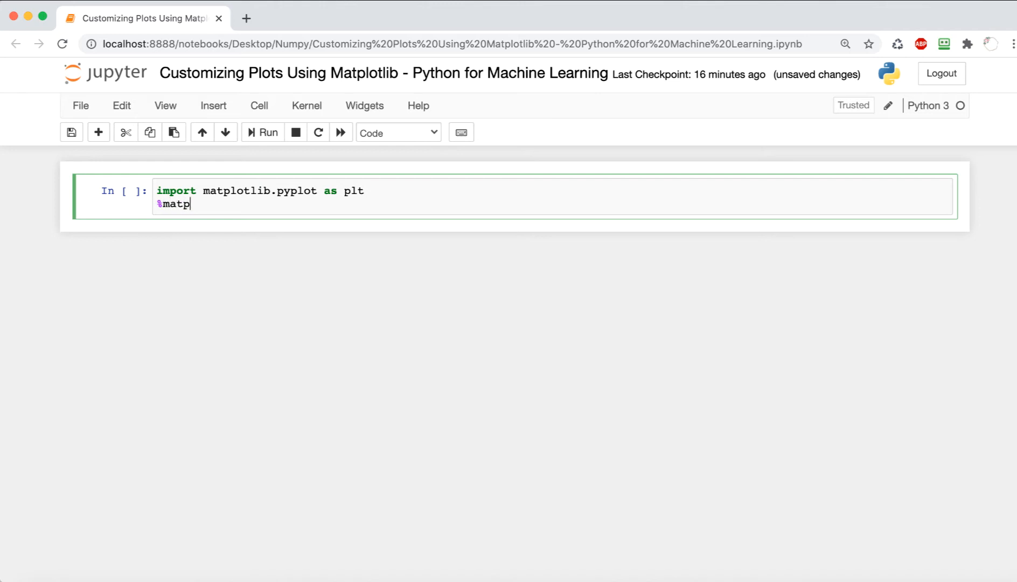
{"action": "type", "text": "lotlib inl"}
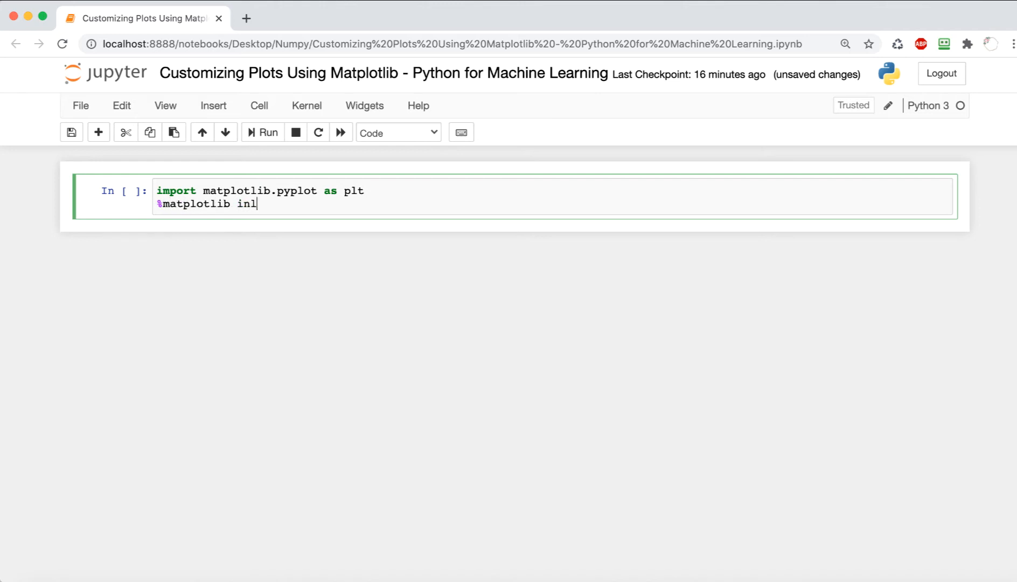
{"action": "type", "text": "ine"}
{"action": "type", "text": "import numpy as np"}
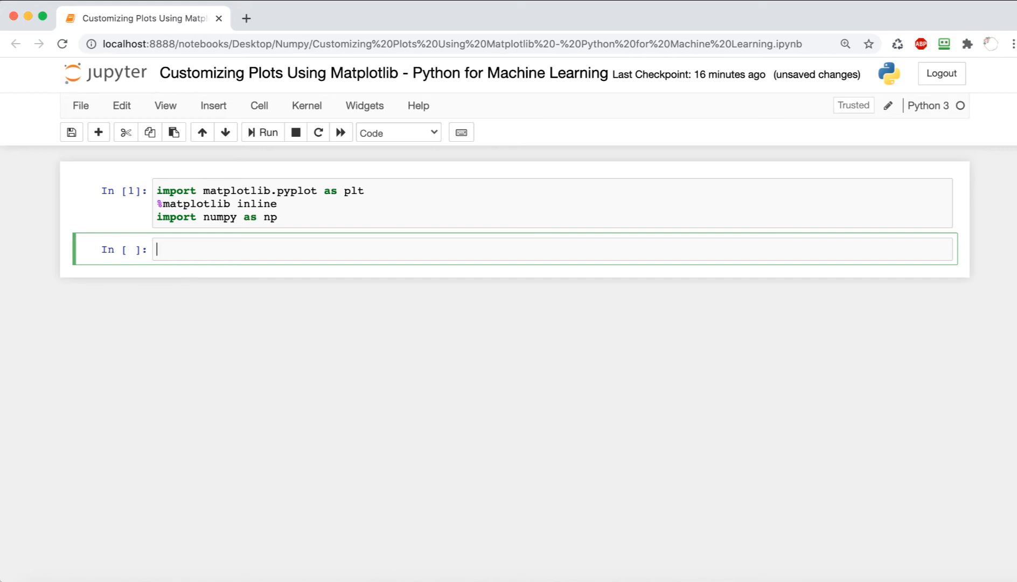
Define x = np.arange(10) and y = x*2, then display both arrays
{"action": "type", "text": "x = np"}
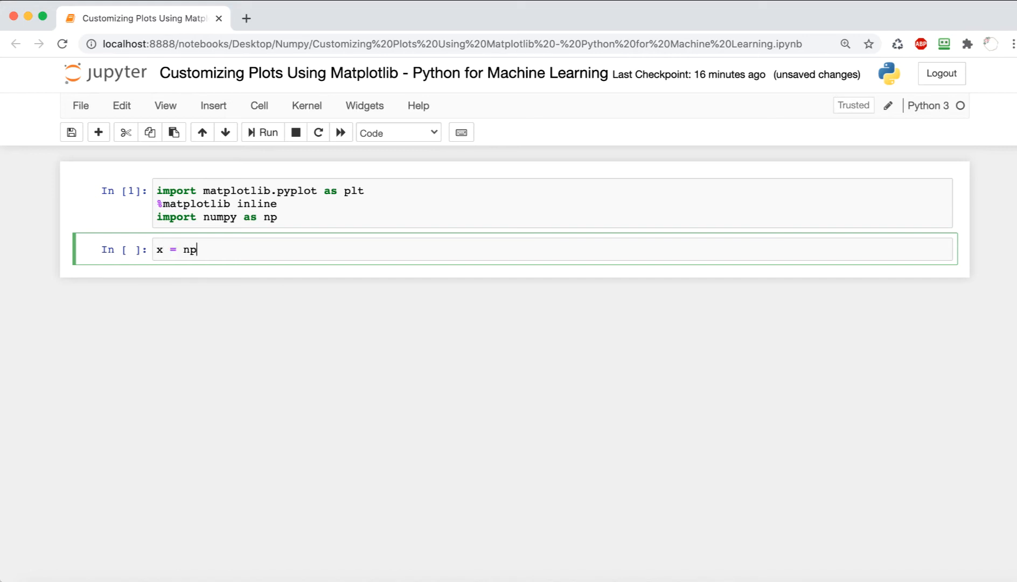
{"action": "type", "text": ".arange(10"}
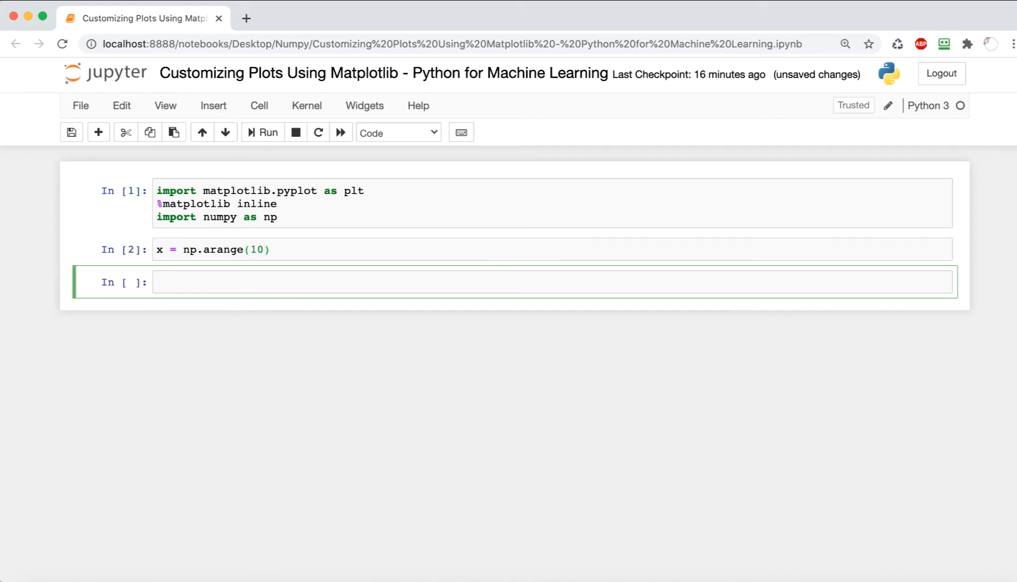
{"action": "type", "text": "y ="}
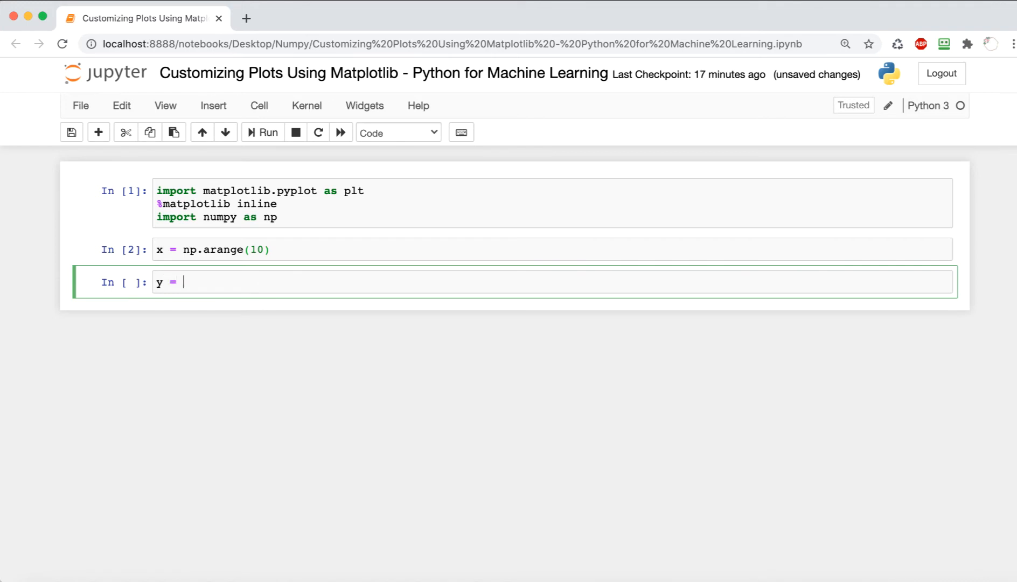
{"action": "type", "text": "x*2"}
{"action": "type", "text": "plot = p"}
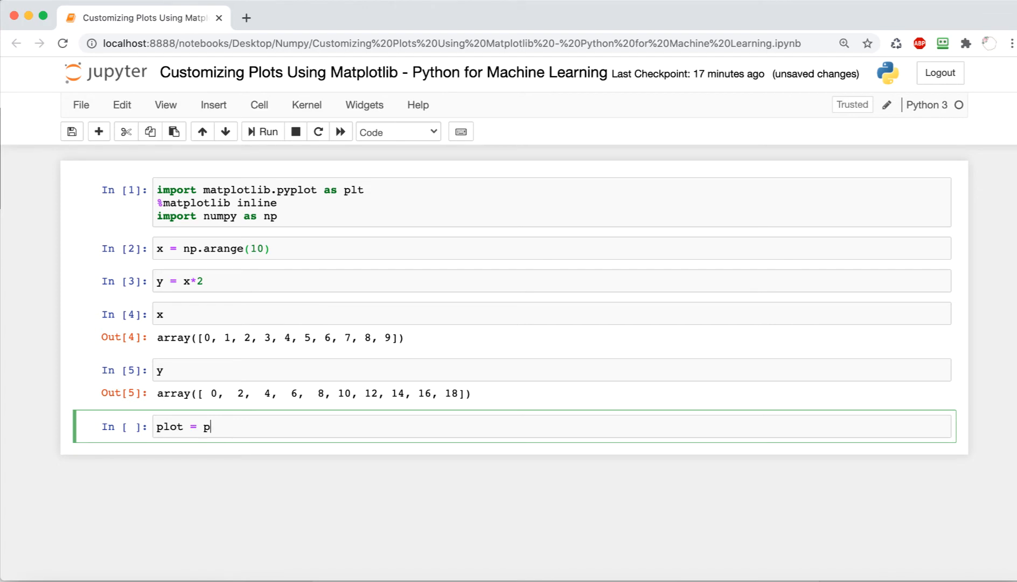
Create a figure with axes at [0,0,1,2] and plot y against x
{"action": "type", "text": "lt.figure("}
{"action": "type", "text": "a"}
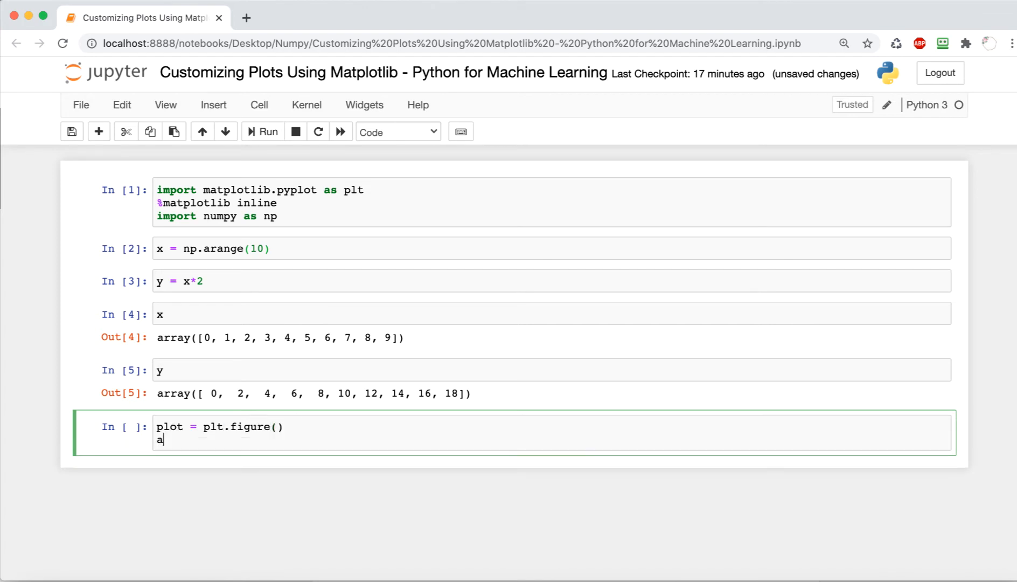
{"action": "type", "text": "xplot = plot."}
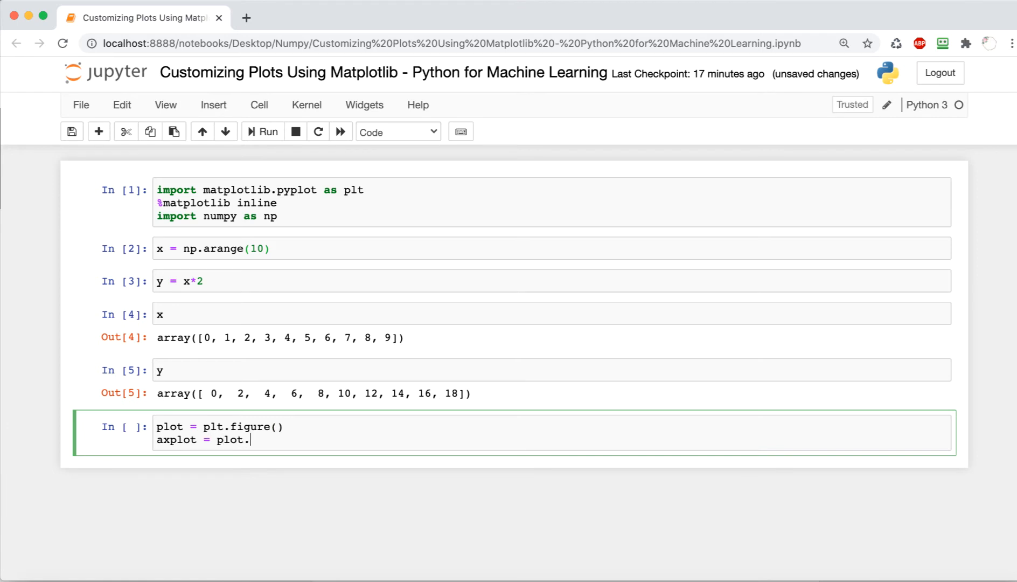
{"action": "type", "text": "add_axes"}
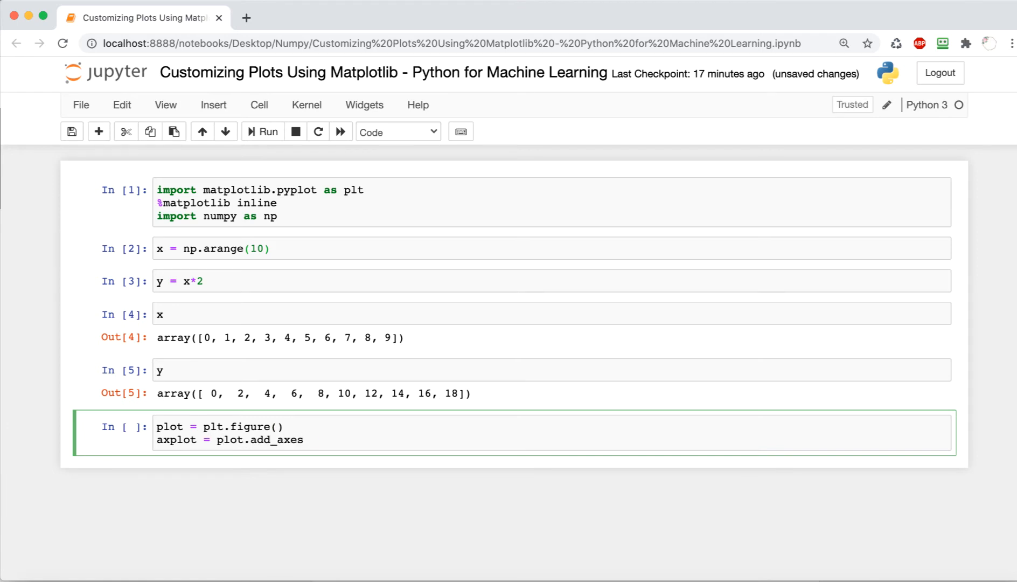
{"action": "type", "text": "([0,0,1,2]"}
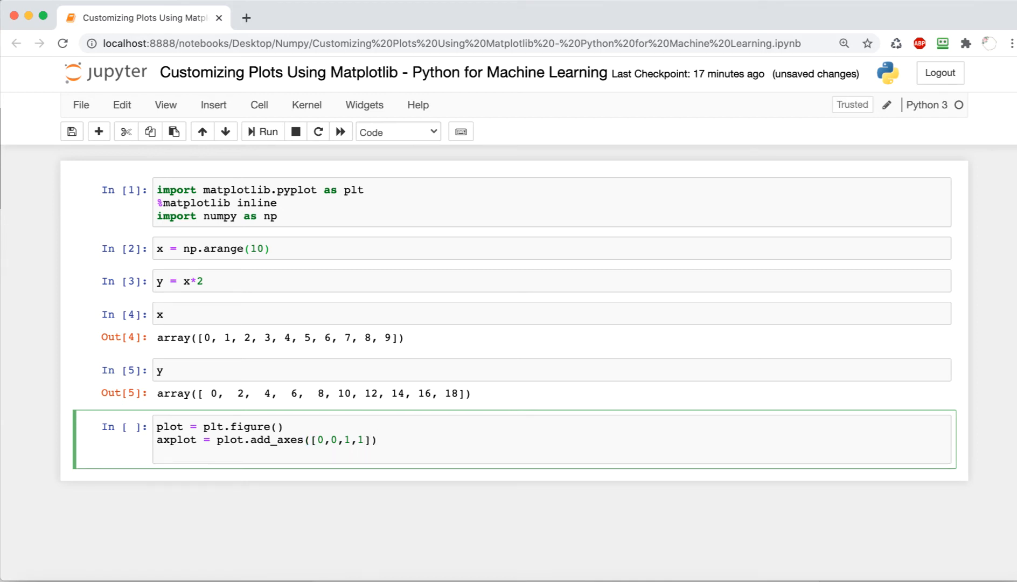
{"action": "type", "text": "axplot.plot("}
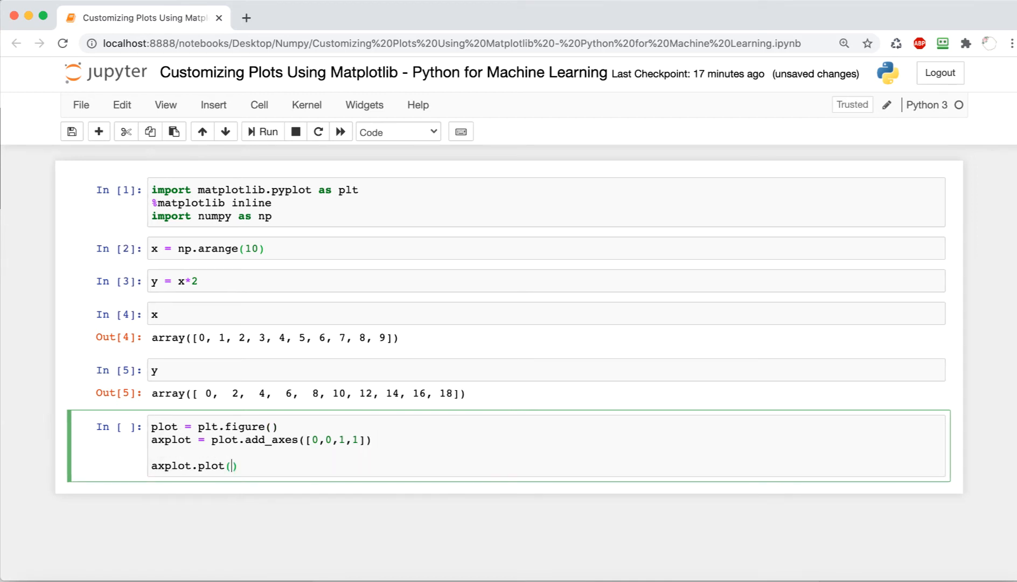
{"action": "type", "text": "x,y)"}
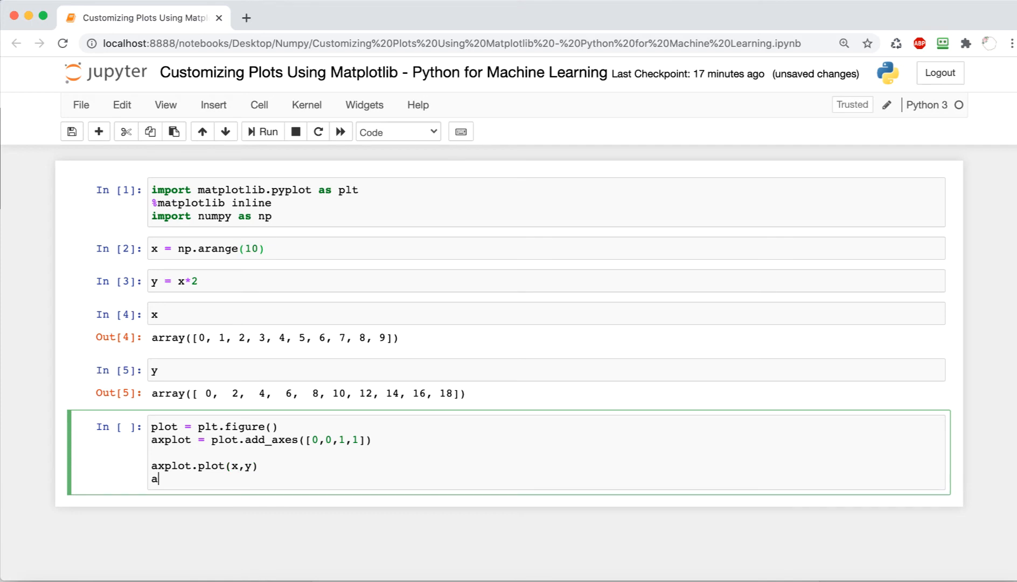
Label the axes 'X axis' and 'Y axis', title the plot 'Title', and run
{"action": "type", "text": "xplot."}
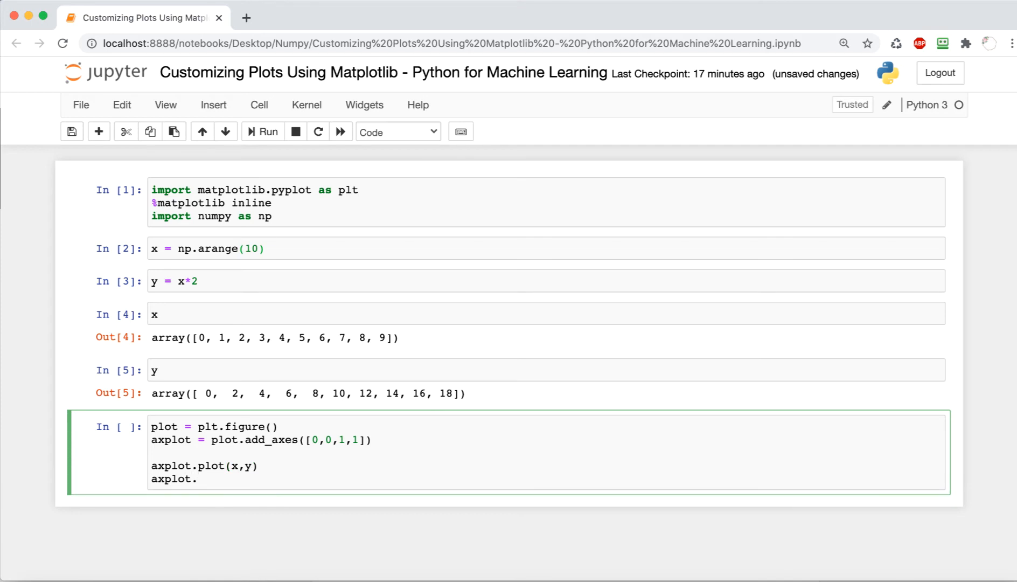
{"action": "type", "text": "set_xlabel('X axis"}
{"action": "type", "text": "axplot."}
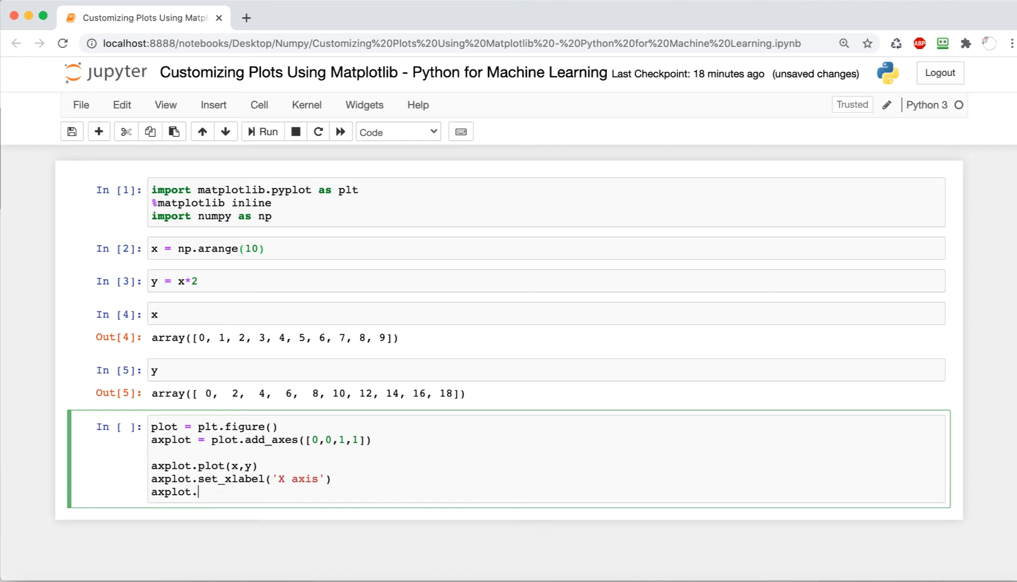
{"action": "type", "text": "set_ylabel()"}
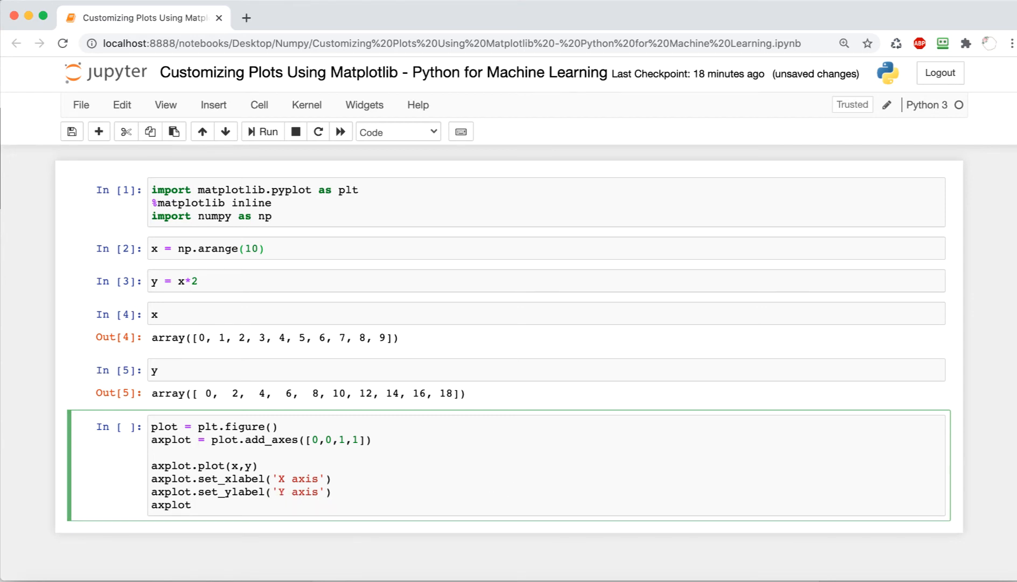
{"action": "type", "text": "axplot.set_title"}
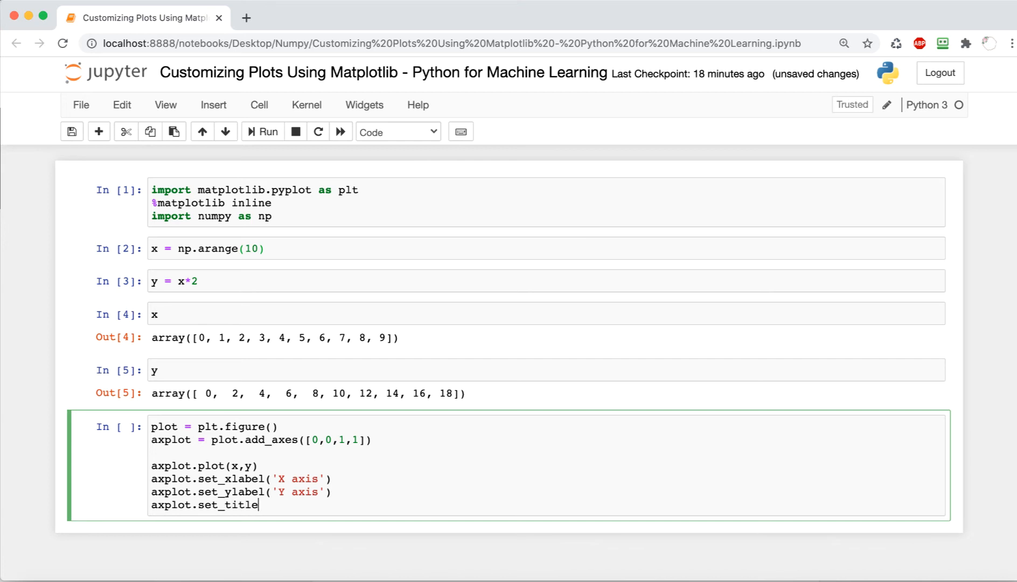
{"action": "type", "text": "('Title')"}
{"action": "type", "text": "plot.show()"}
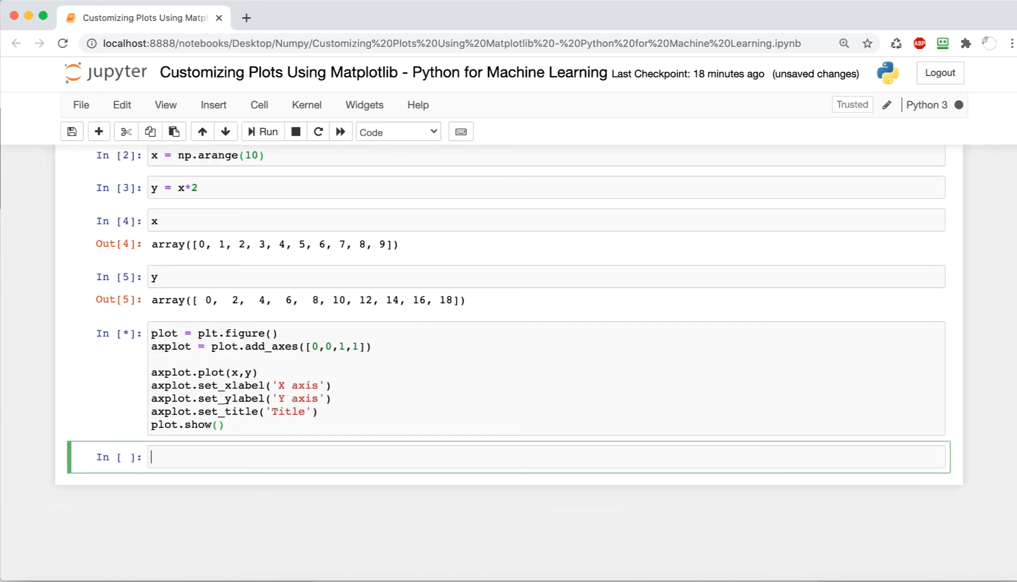
Re-run the plotting cell and scroll down to the straight-line chart titled 'Title'
{"action": "left_click", "coordinate": [262, 131]}
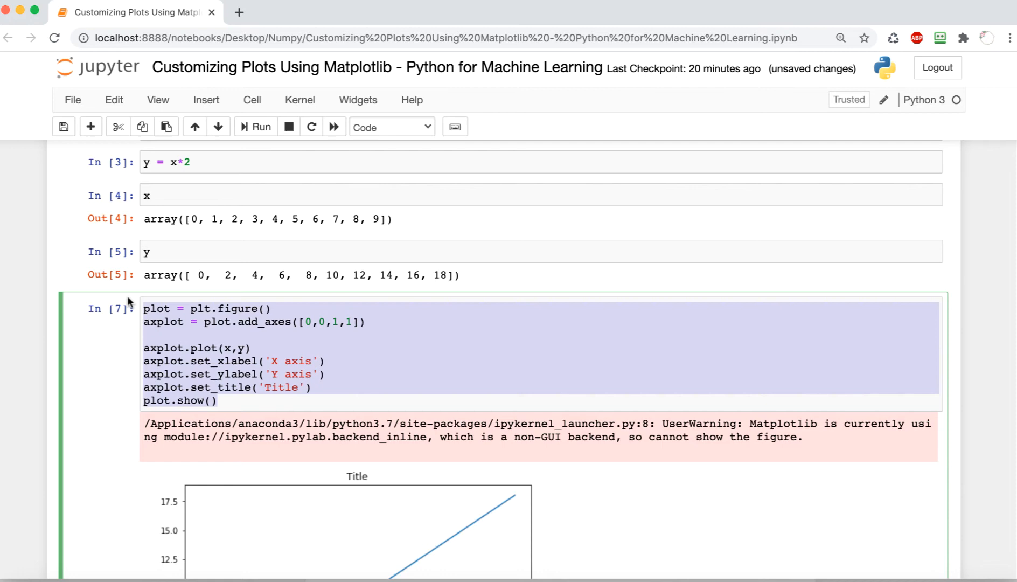
{"action": "scroll", "scroll_direction": "down", "scroll_amount": 3}
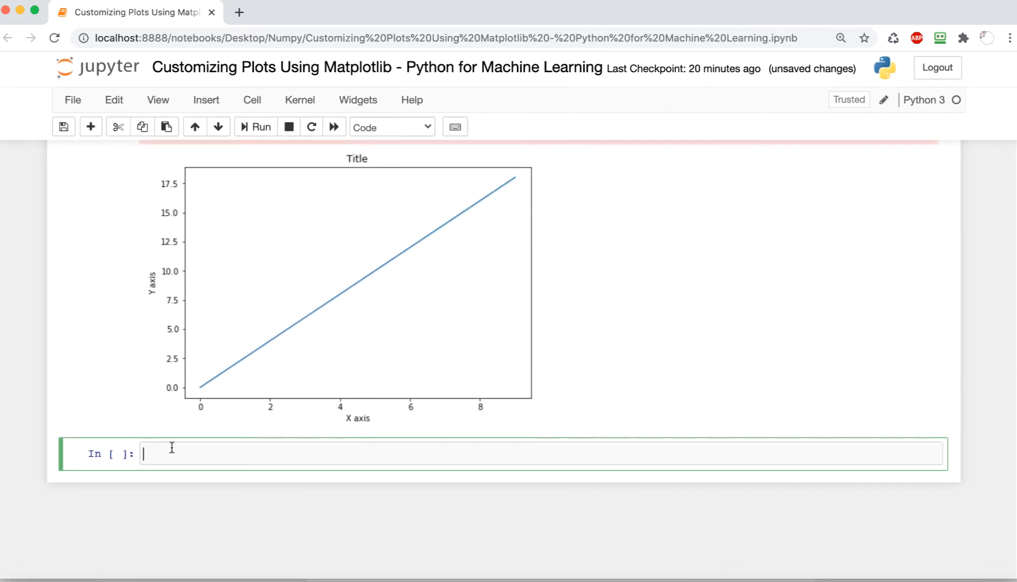
In a new figure cell, plot two lines labelled 'x' and 'x*3' and run it
{"action": "type", "text": "plot = plt.figure()"}
{"action": "type", "text": "axplot.legend"}
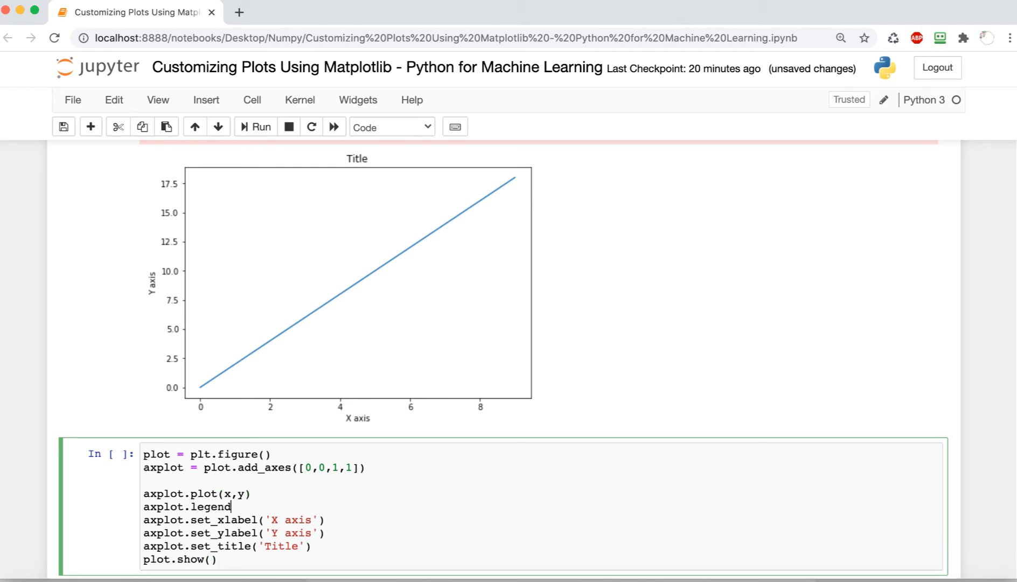
{"action": "type", "text": "()"}
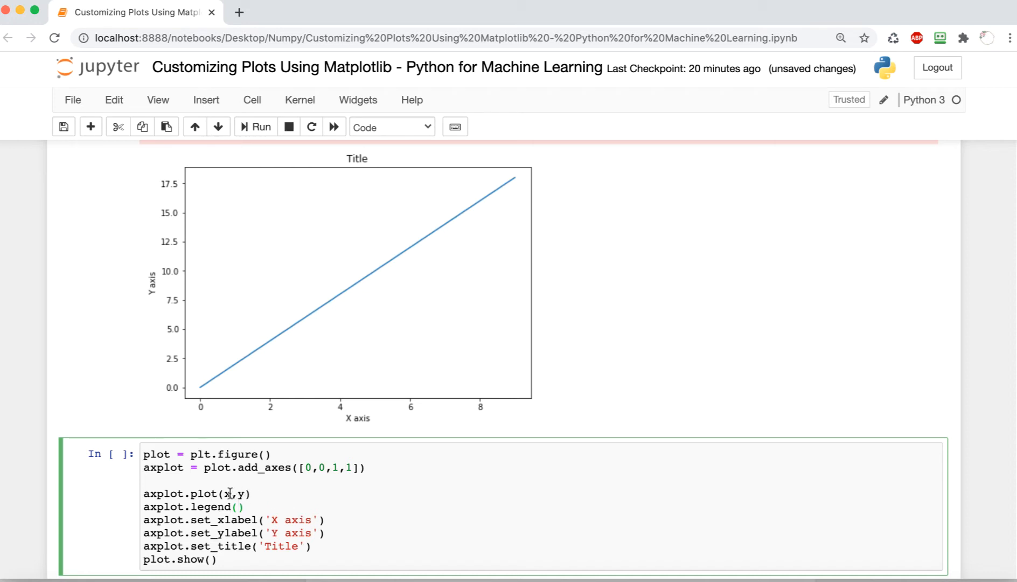
{"action": "type", "text": "axplot.plot(x,y)"}
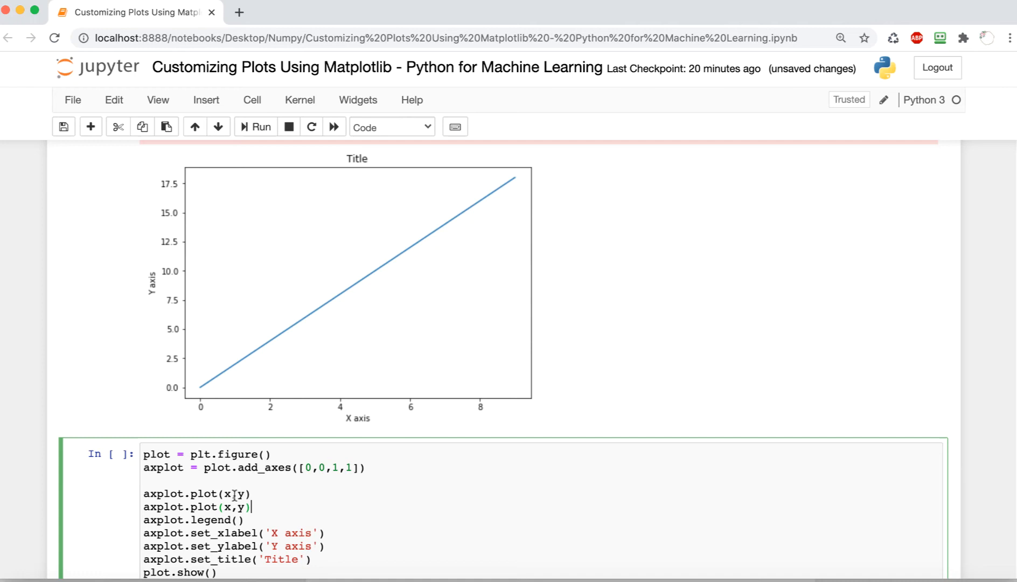
{"action": "type", "text": "*3"}
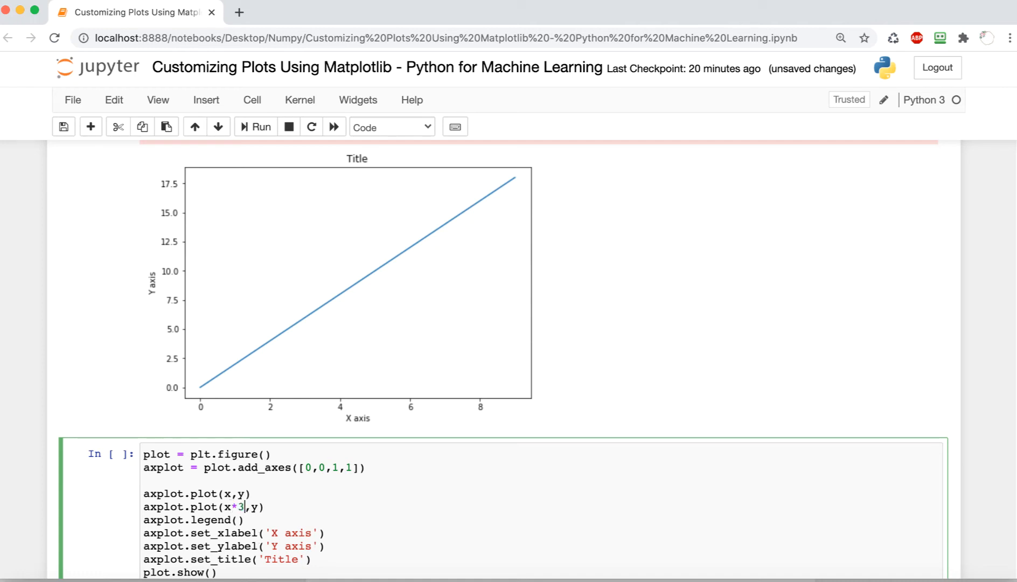
{"action": "type", "text": ", label ="}
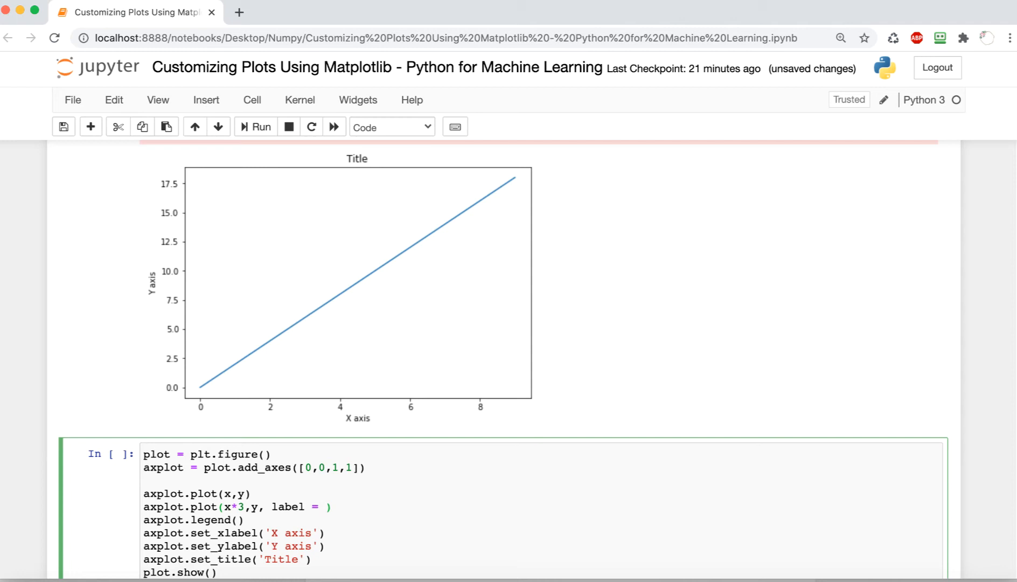
{"action": "type", "text": "'x*3'"}
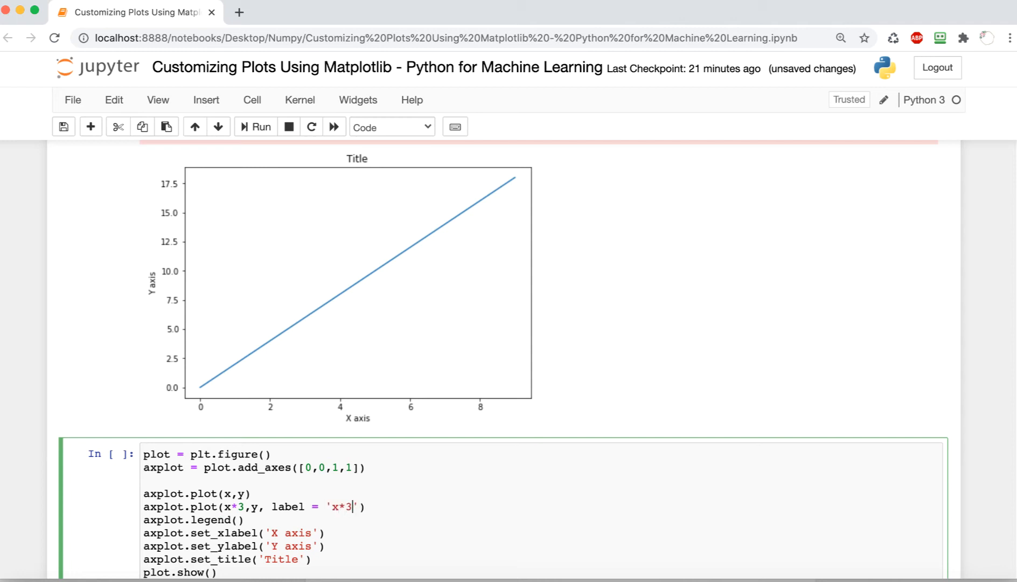
{"action": "type", "text": "label = 'x"}
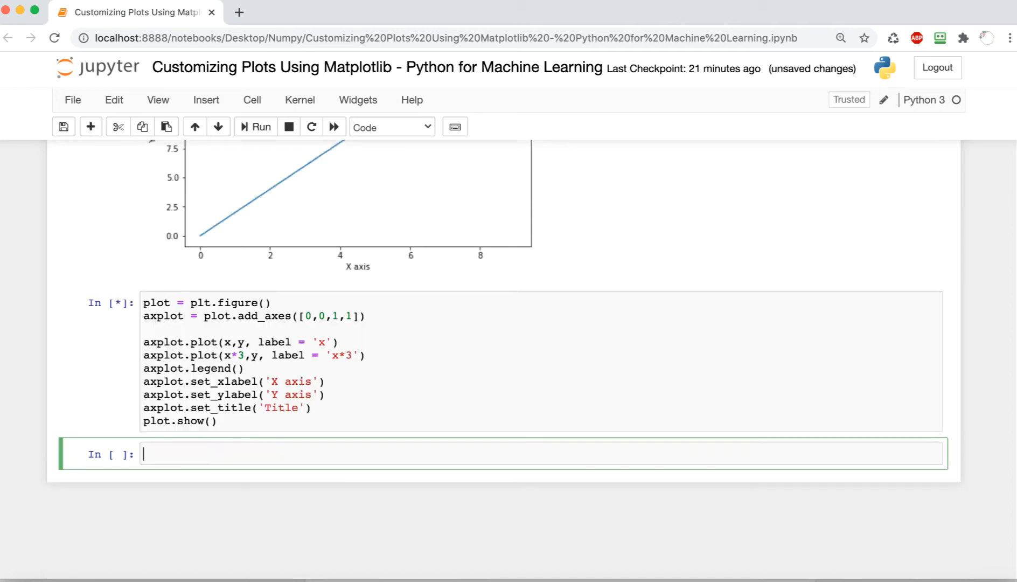
Run the cell and scroll down to see the legend for lines 'x' and 'x*3'
{"action": "left_click", "coordinate": [255, 126]}
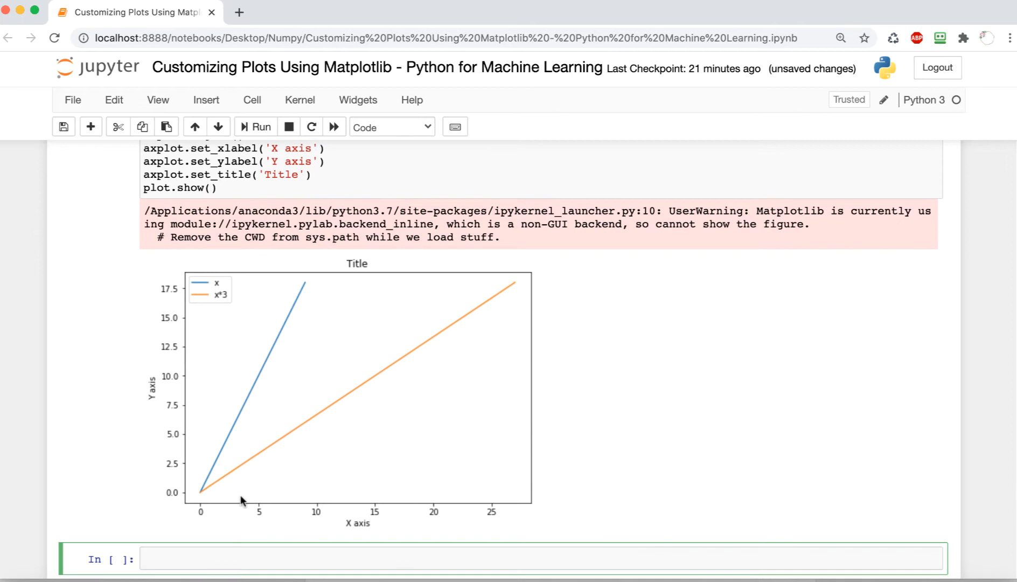
{"action": "mouse_move", "coordinate": [217, 309]}
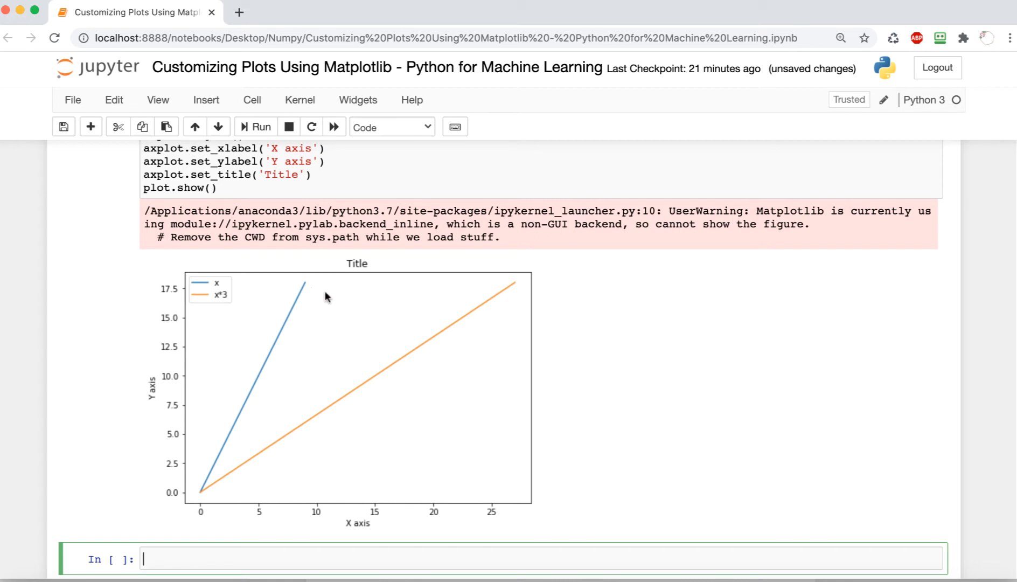
{"action": "scroll", "scroll_direction": "down", "scroll_amount": 3}
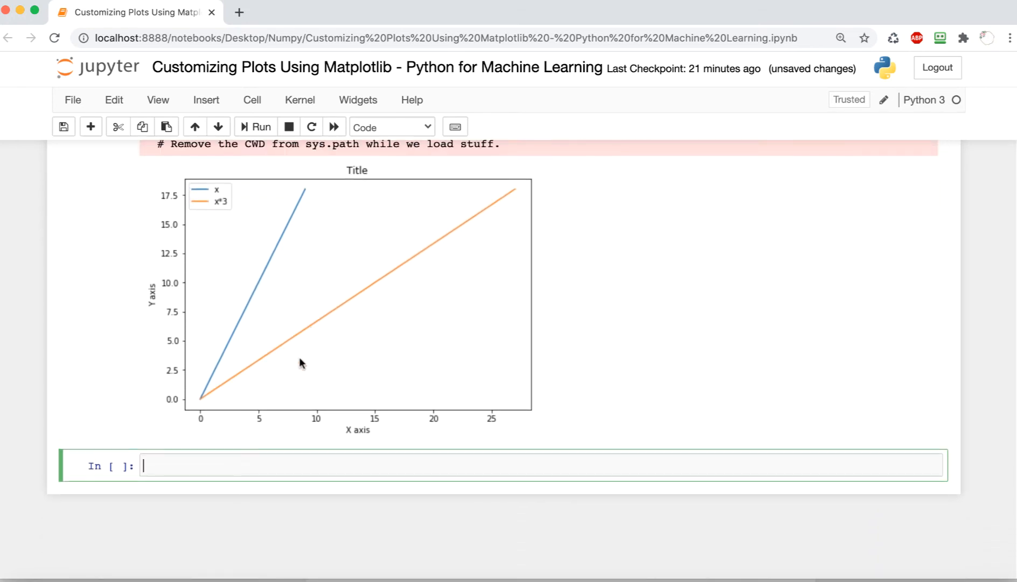
{"action": "mouse_move", "coordinate": [273, 487]}
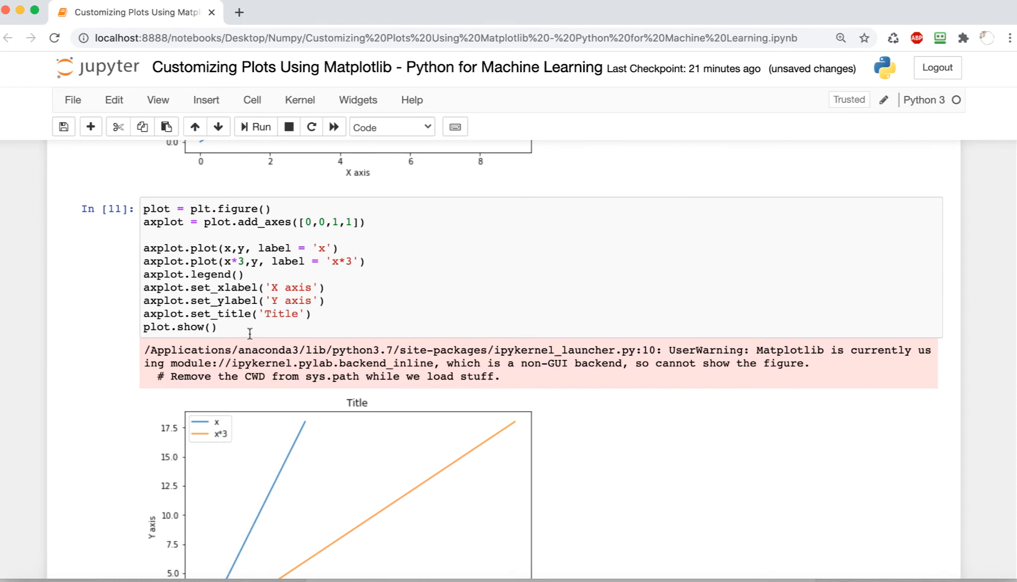
Set legend loc to 1, 2, 3 and finally 4, re-running after each change
{"action": "left_click", "coordinate": [226, 327]}
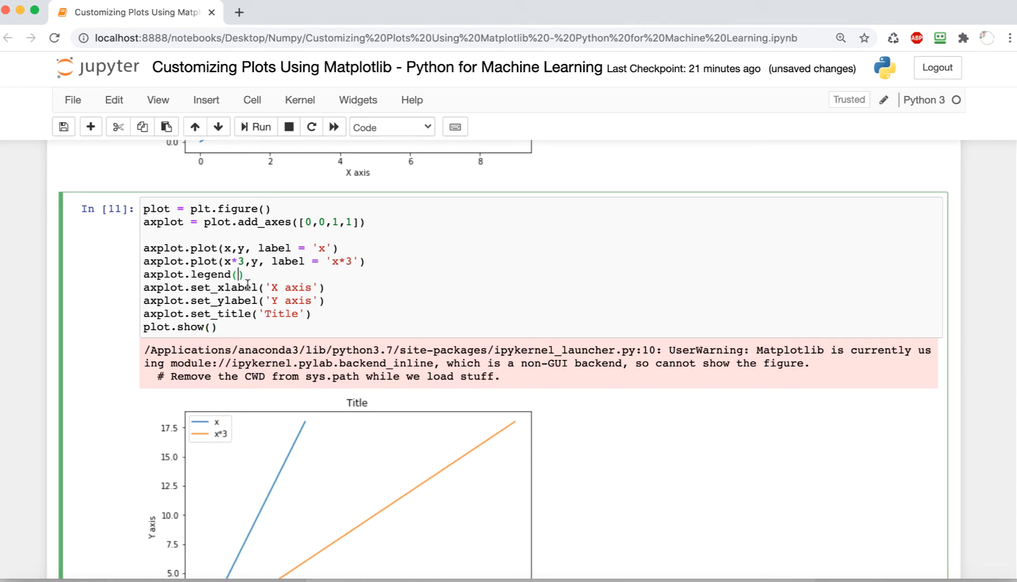
{"action": "type", "text": "loc = 1"}
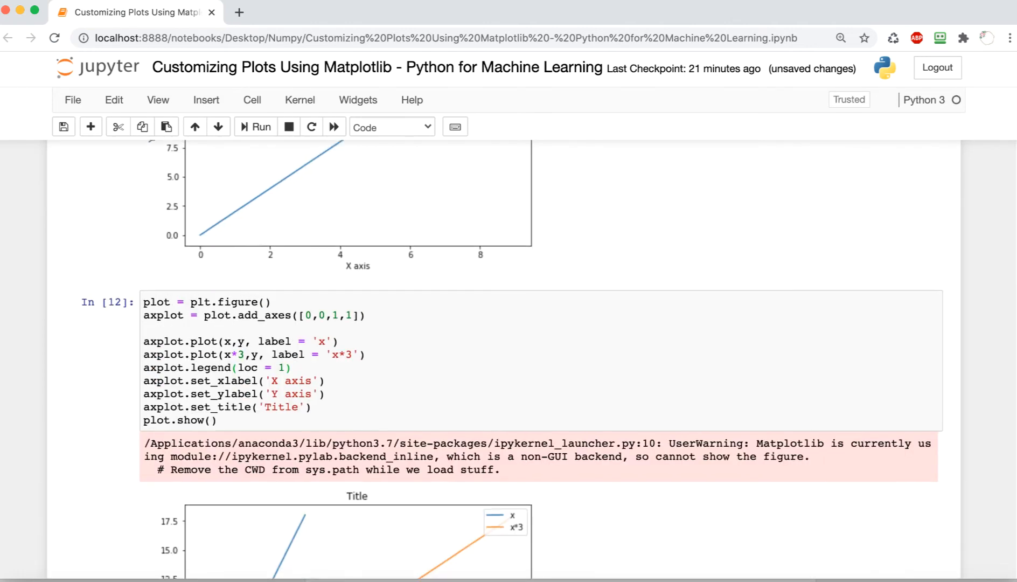
{"action": "scroll", "scroll_direction": "down", "scroll_amount": 3}
{"action": "type", "text": "2"}
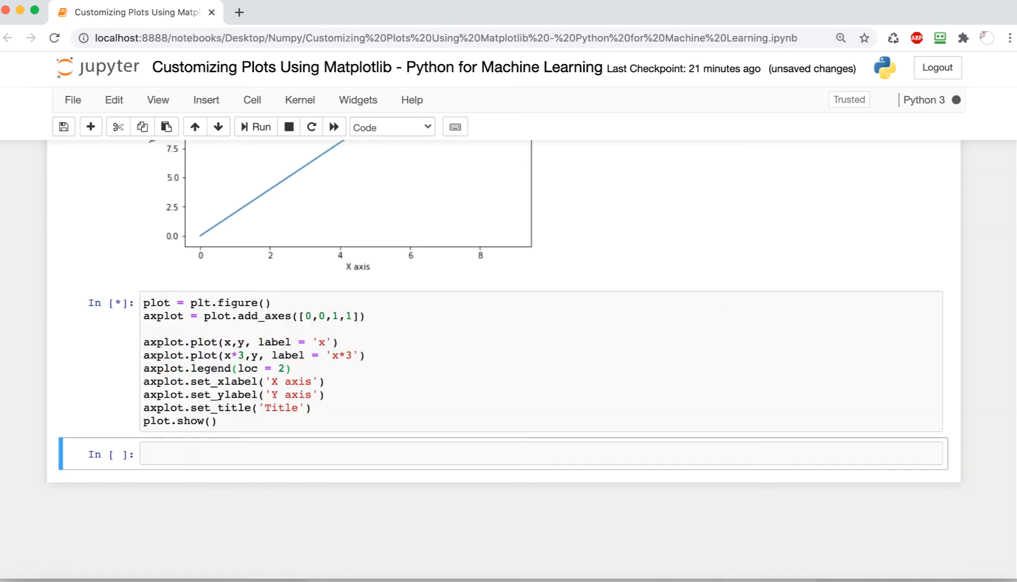
{"action": "left_click", "coordinate": [255, 127]}
{"action": "type", "text": "3"}
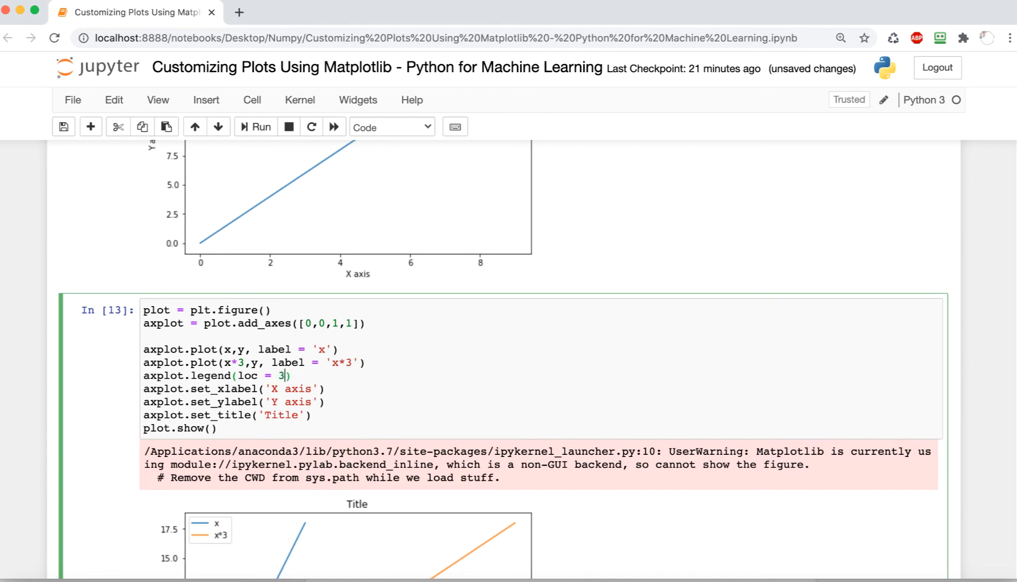
{"action": "left_click", "coordinate": [255, 128]}
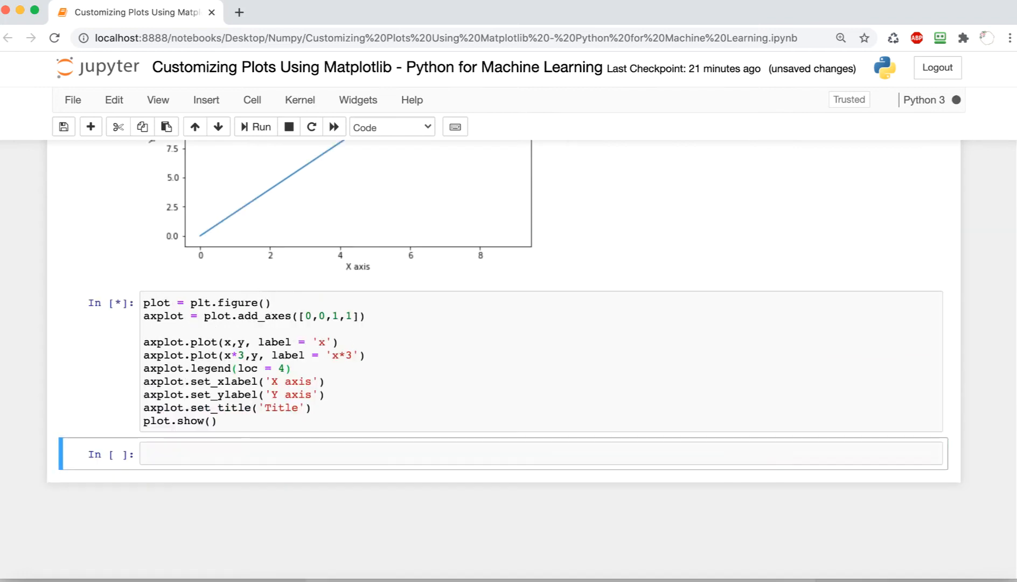
{"action": "left_click", "coordinate": [256, 127]}
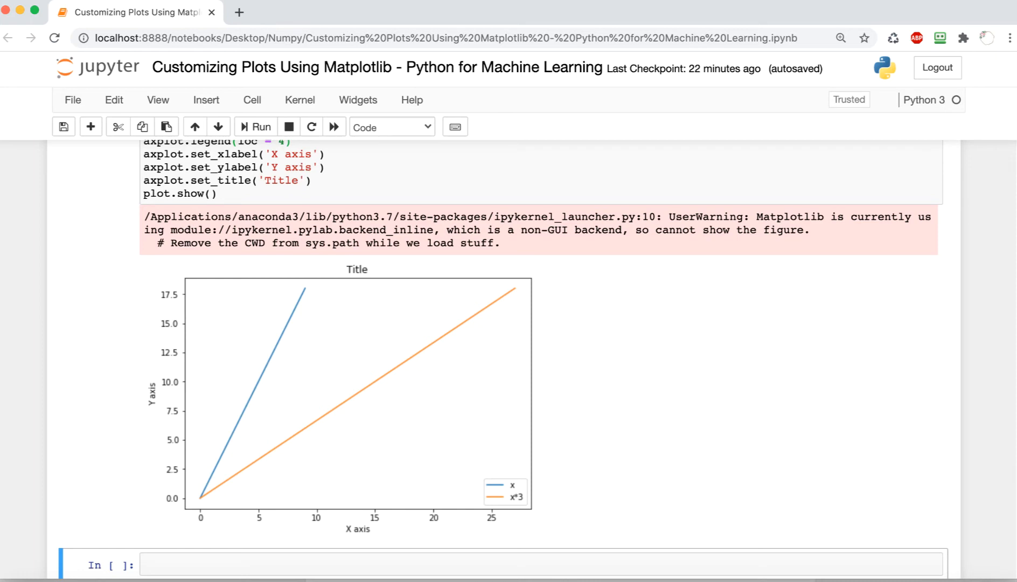
{"action": "mouse_move", "coordinate": [456, 418]}
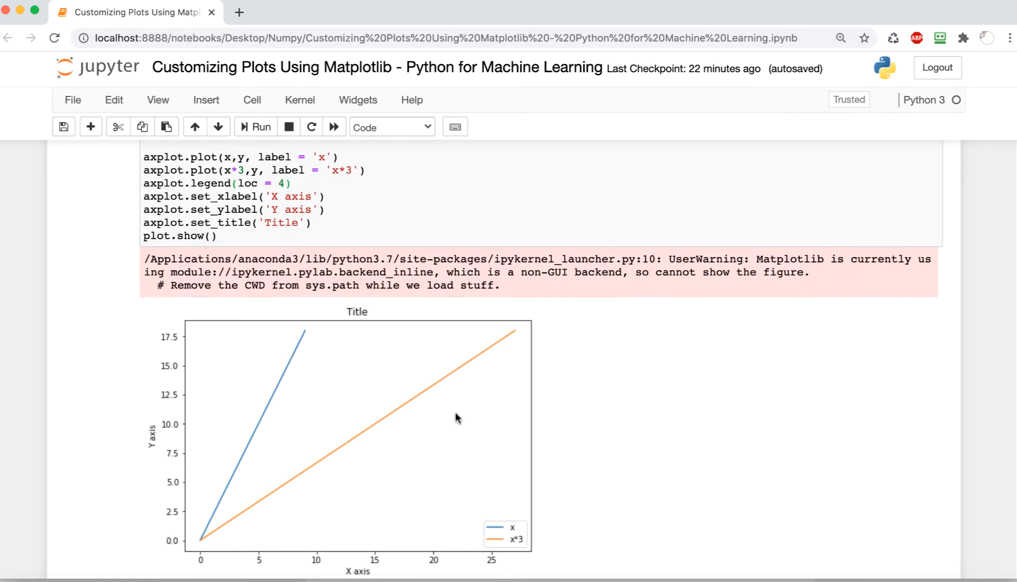
{"action": "mouse_move", "coordinate": [263, 312]}
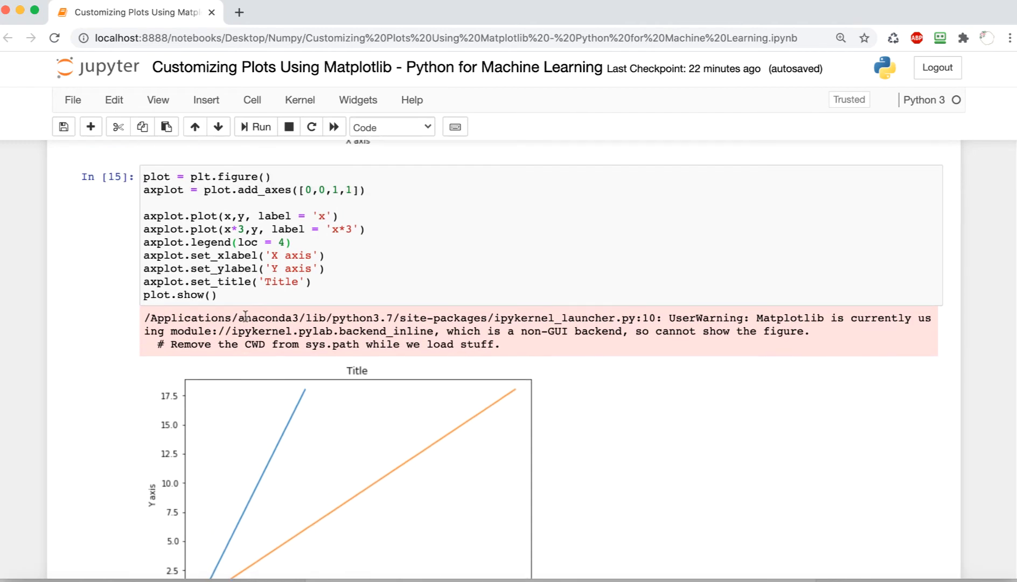
{"action": "left_click", "coordinate": [283, 242]}
{"action": "type", "text": "0"}
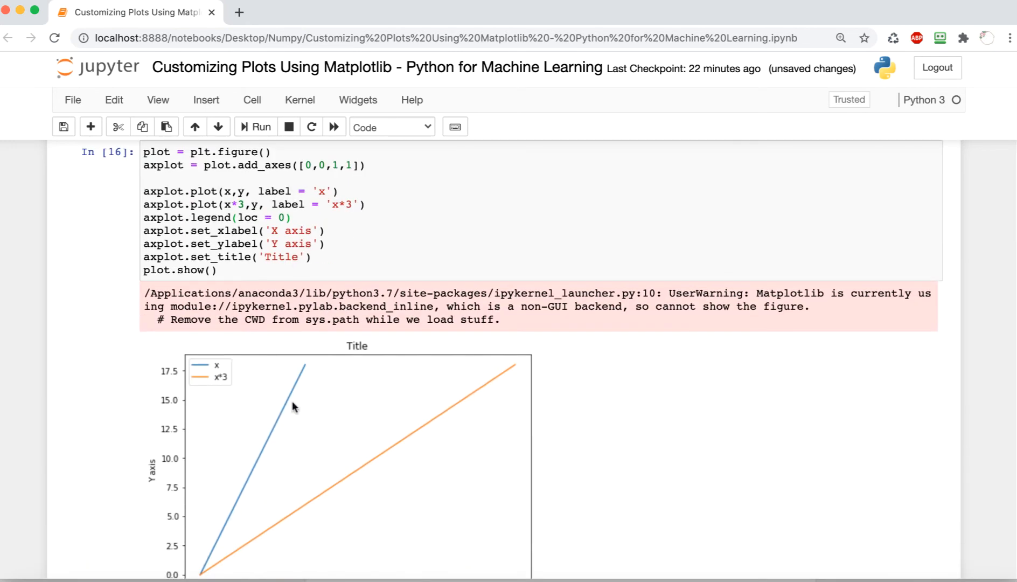
{"action": "mouse_move", "coordinate": [279, 393]}
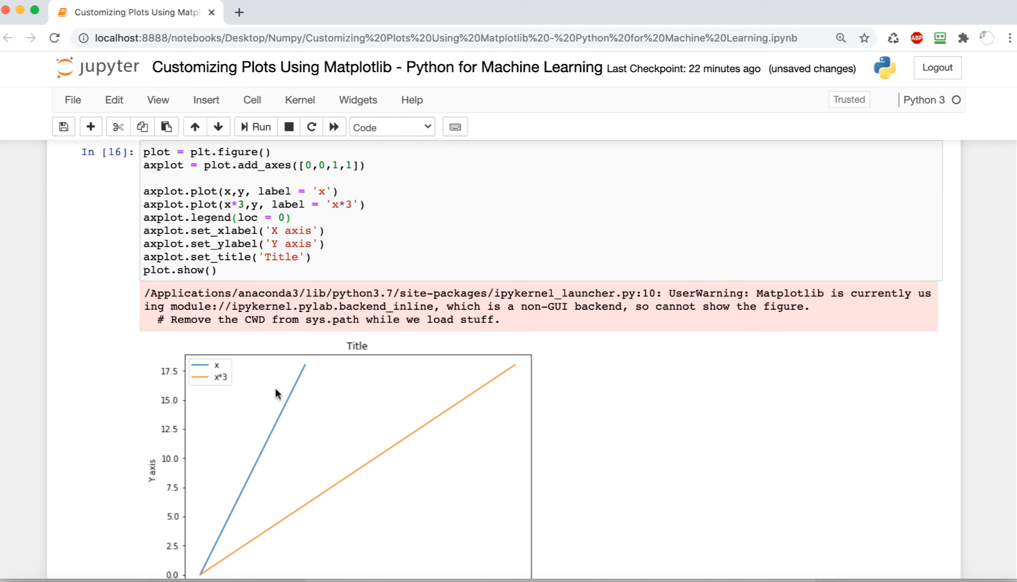
{"action": "mouse_move", "coordinate": [500, 550]}
{"action": "type", "text": "f"}
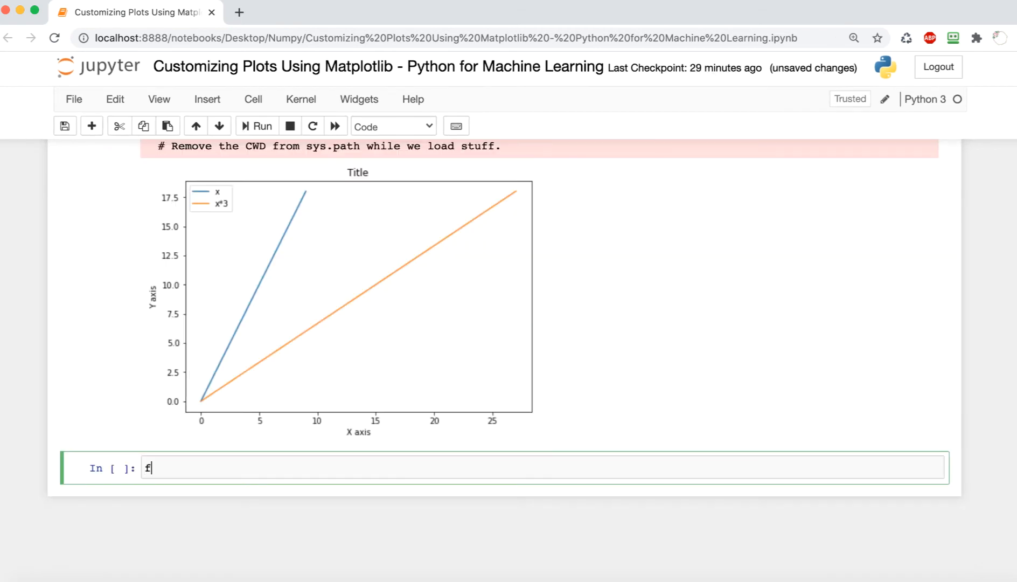
Create a new figure with axes added at [0,0,1,1]
{"action": "type", "text": "ig = pl"}
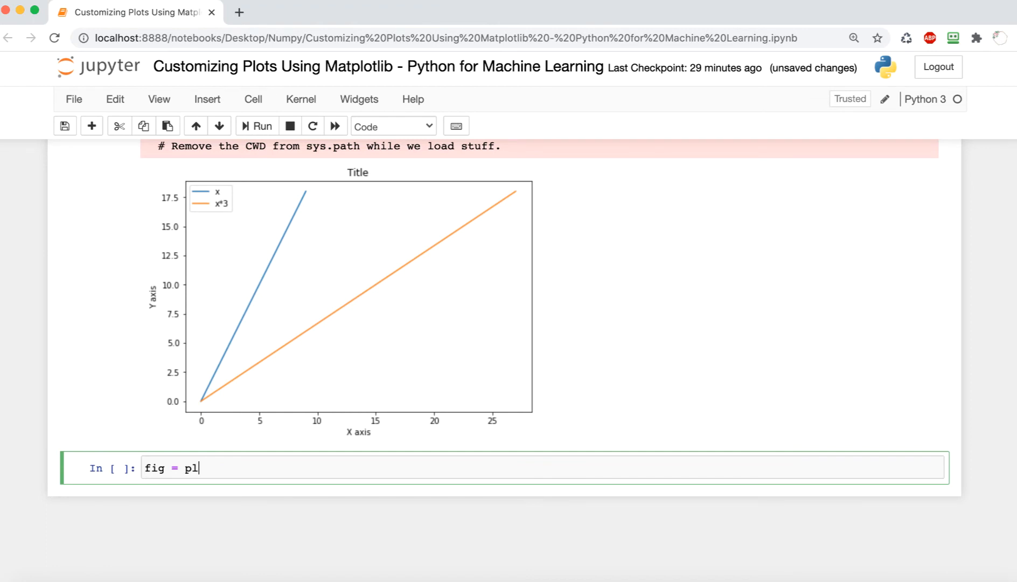
{"action": "type", "text": "t.figure()"}
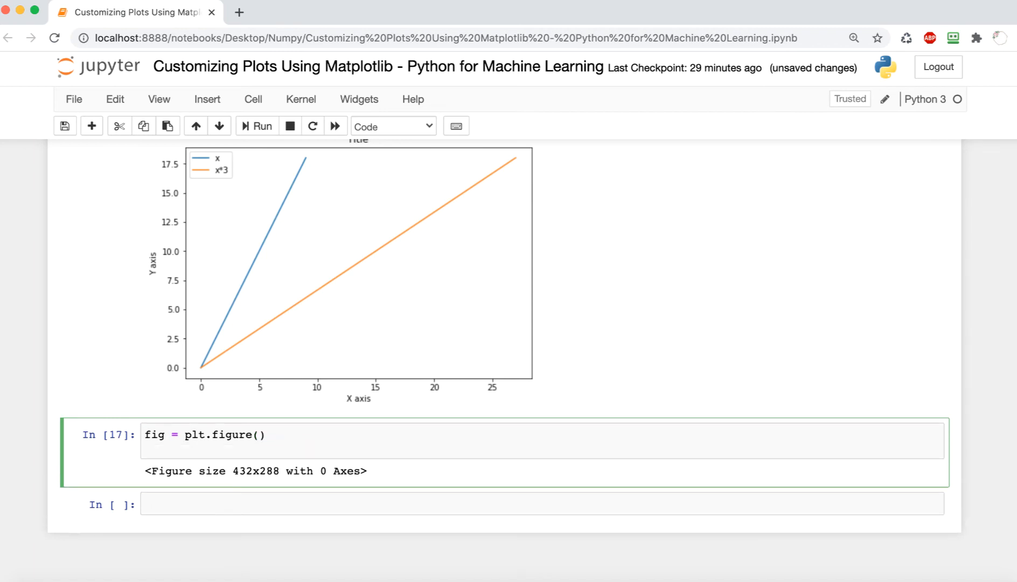
{"action": "type", "text": "ax"}
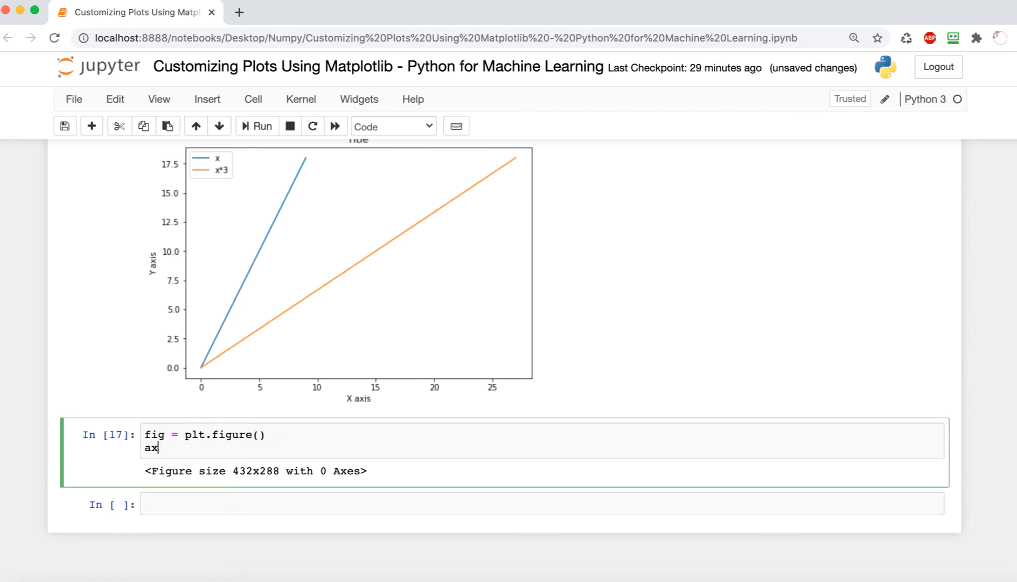
{"action": "type", "text": "= fig."}
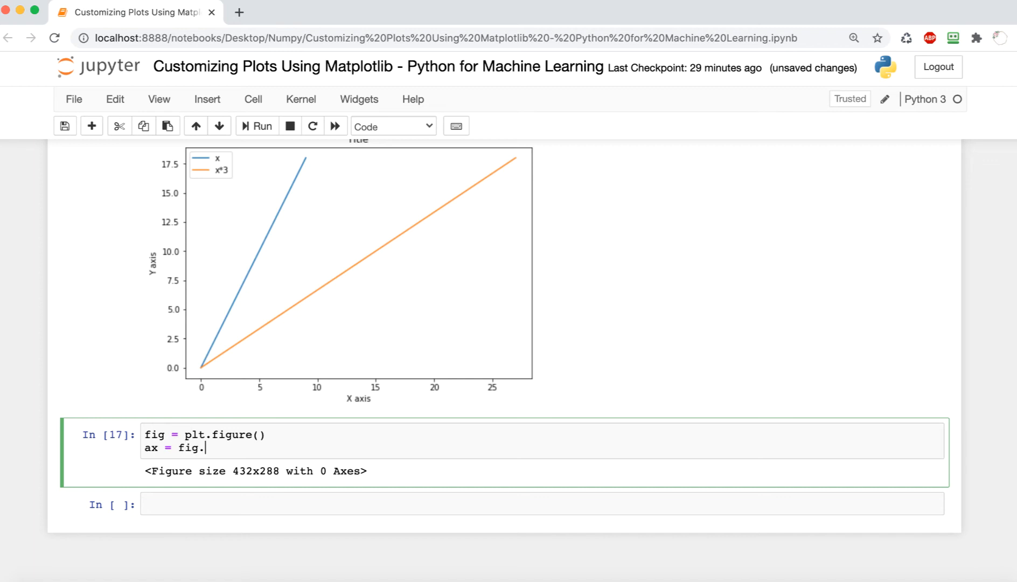
{"action": "type", "text": "add_axes(["}
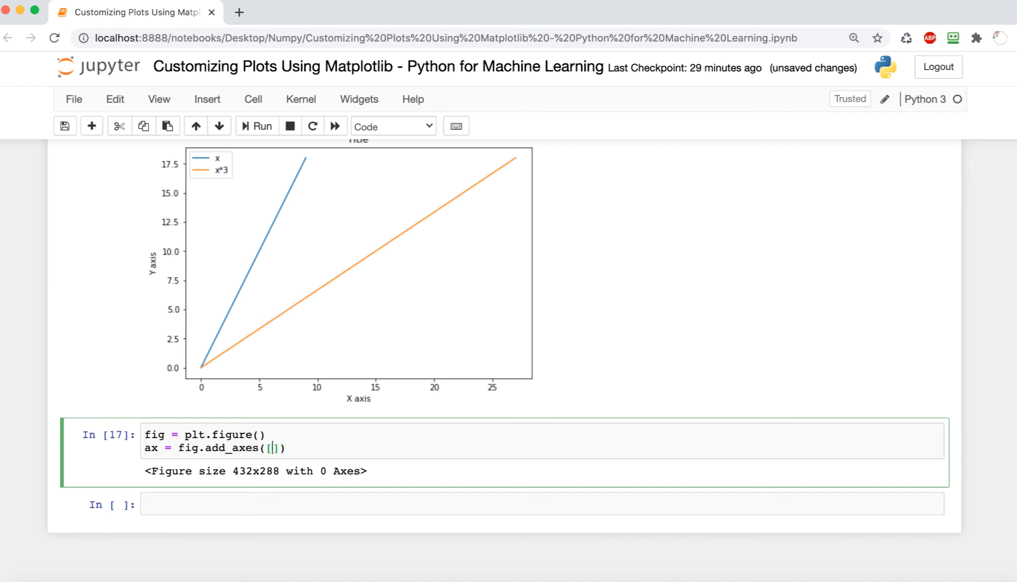
{"action": "type", "text": "0,0,1,1"}
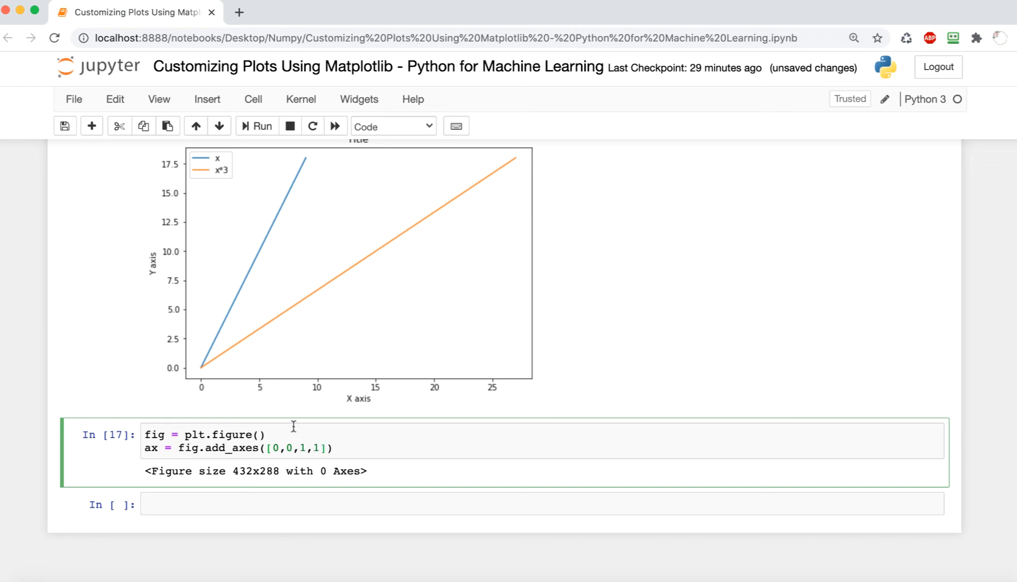
Plot x against x in blue and duplicate that plot line
{"action": "type", "text": "ax"}
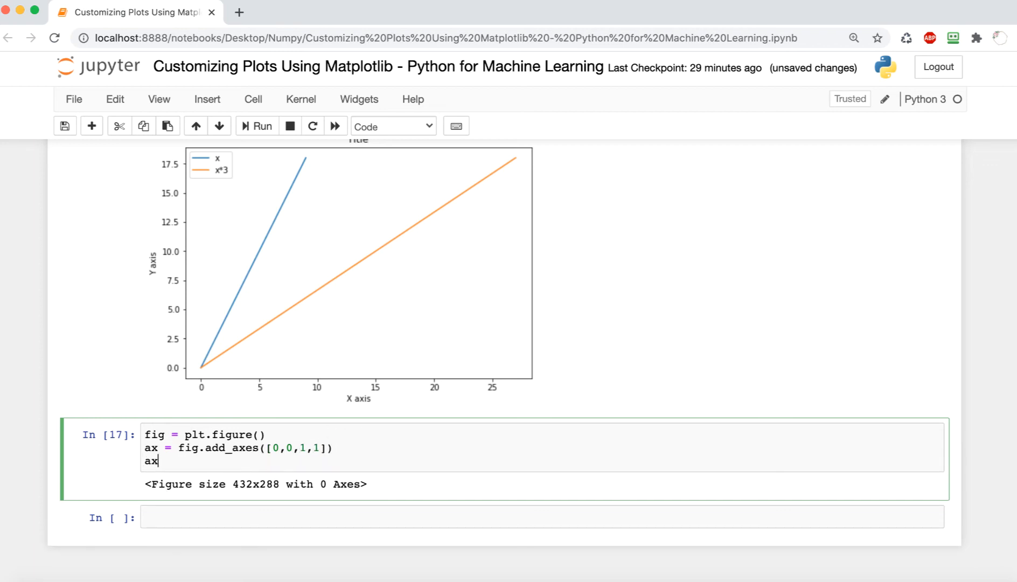
{"action": "type", "text": ".plot()"}
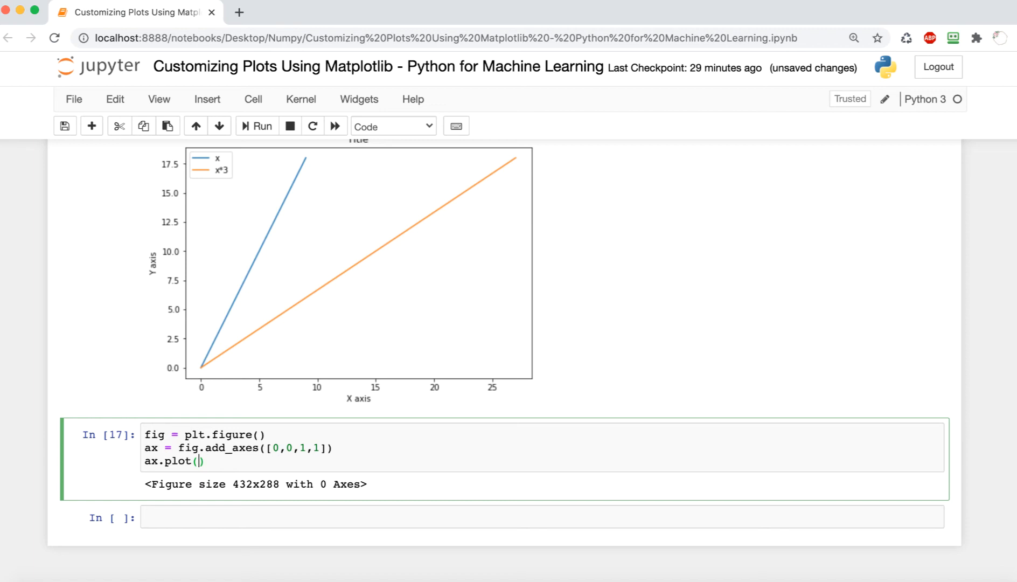
{"action": "type", "text": "x,x,"}
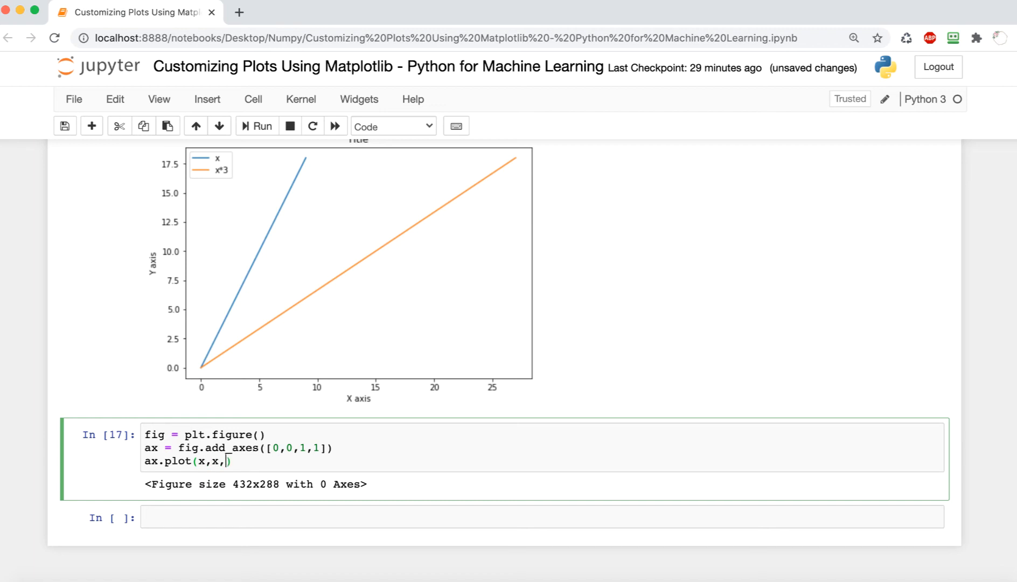
{"action": "type", "text": "color="}
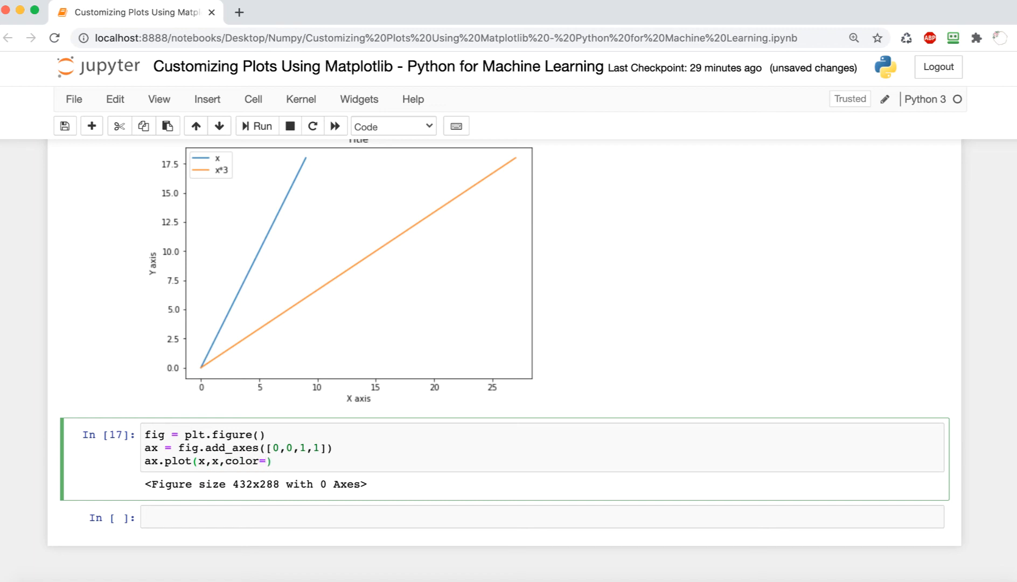
{"action": "type", "text": "'blue'"}
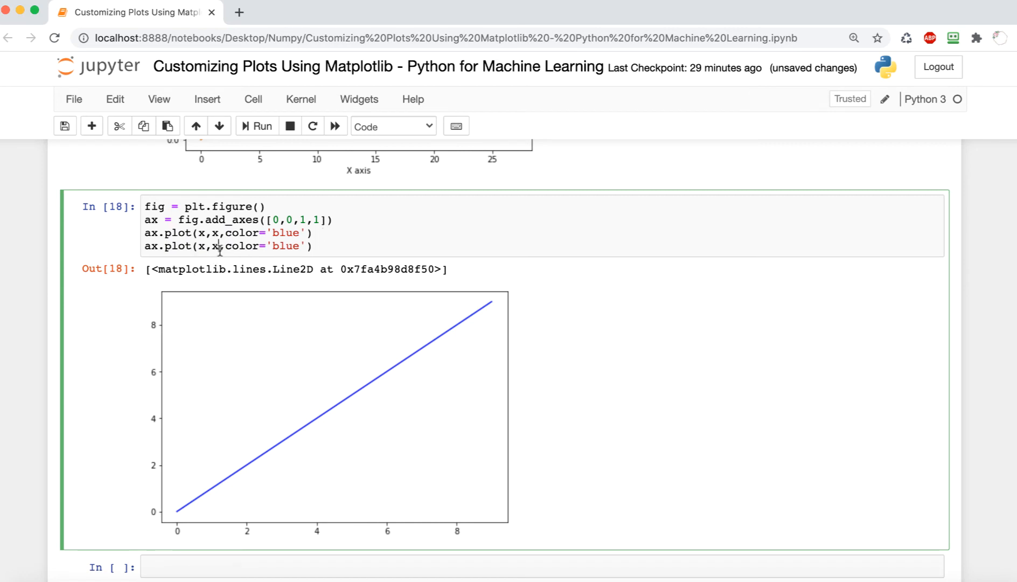
{"action": "type", "text": "*"}
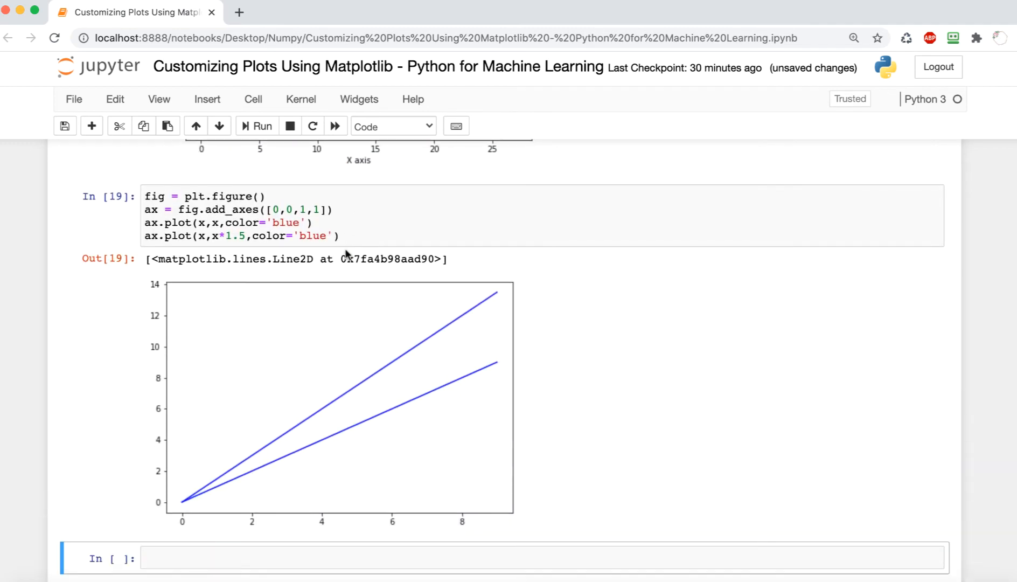
{"action": "mouse_move", "coordinate": [292, 275]}
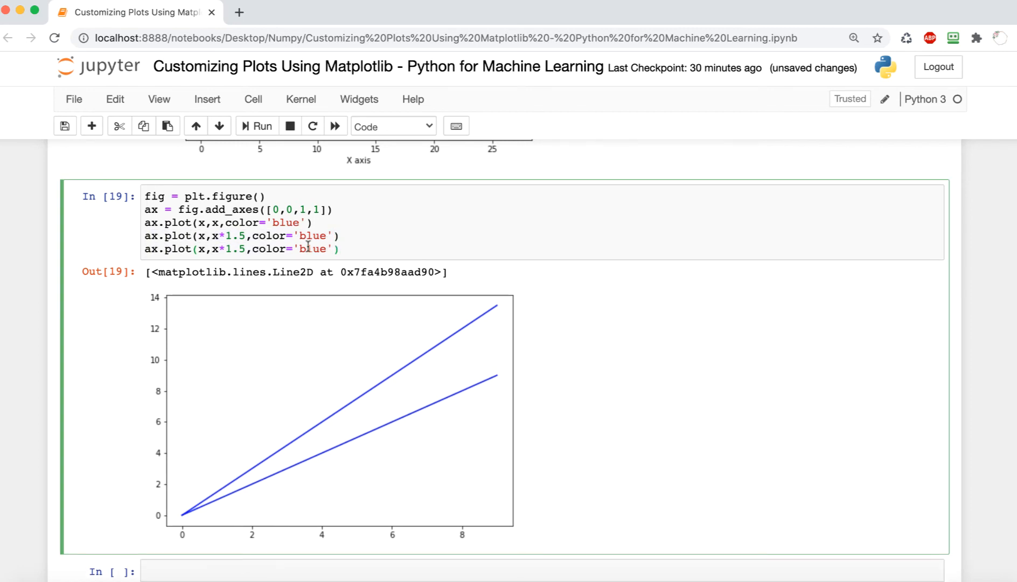
Add a third x*1.5 line coloured '#D31ED4', fixing the missing hash sign
{"action": "type", "text": "D"}
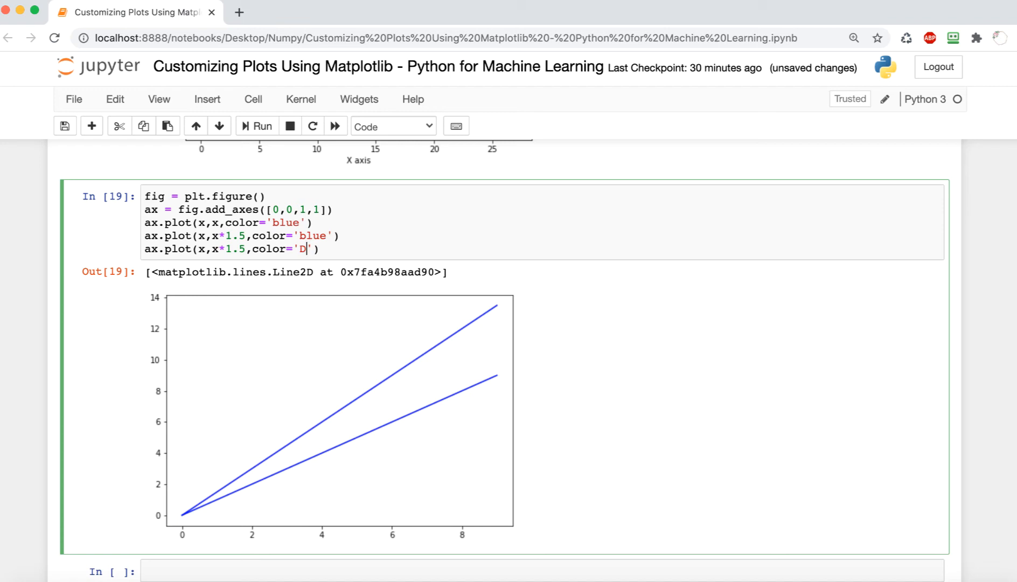
{"action": "type", "text": "31ED4"}
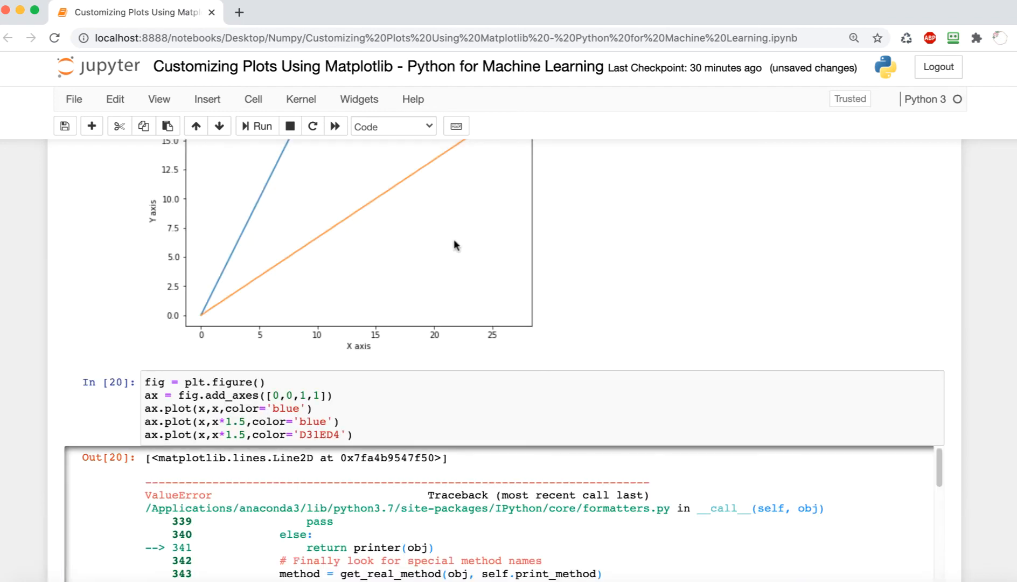
{"action": "scroll", "scroll_direction": "down", "scroll_amount": 3}
{"action": "type", "text": "#"}
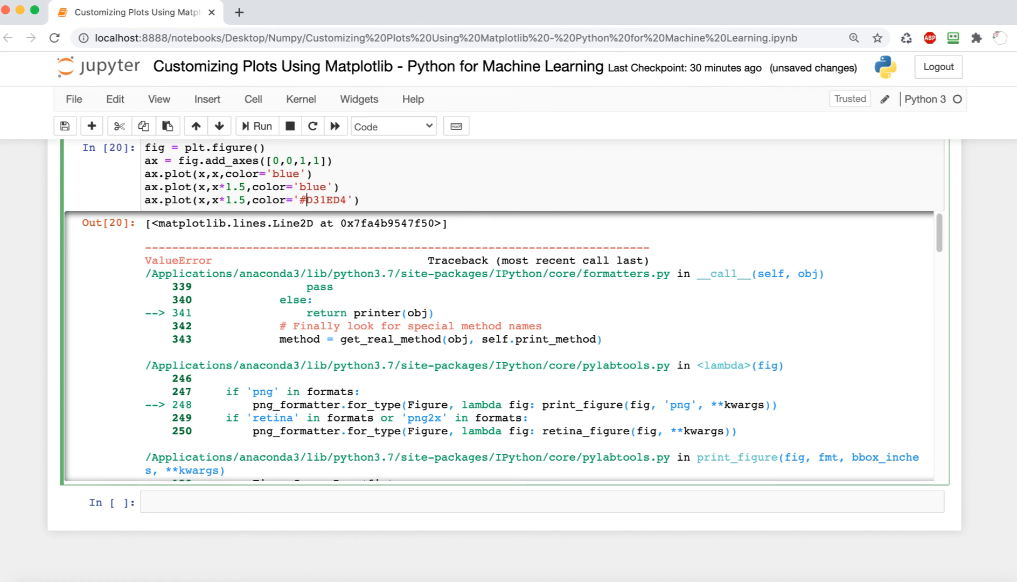
{"action": "left_click", "coordinate": [256, 125]}
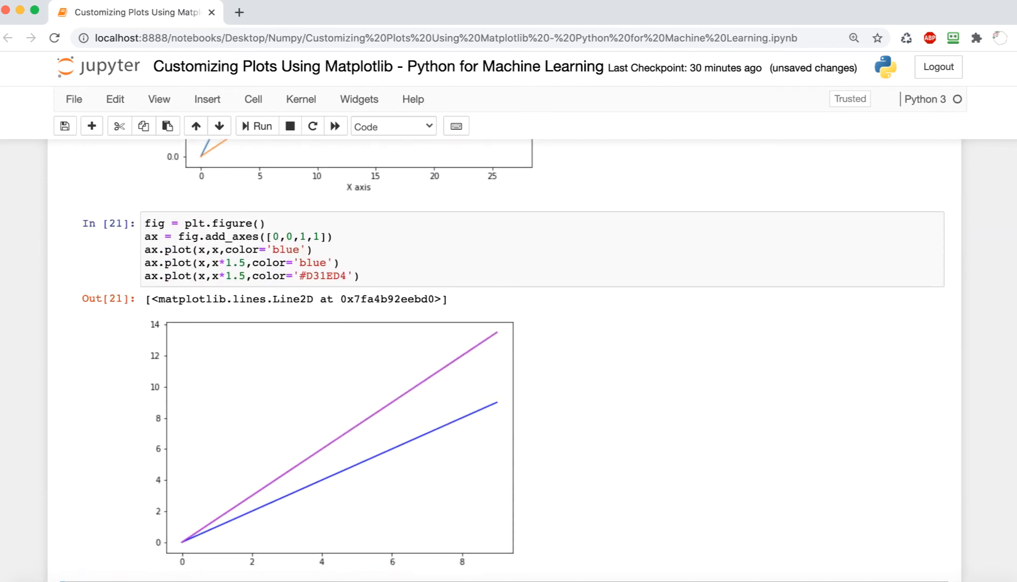
Duplicate the pink line with alpha 0.3, using multipliers x*2 and x*2.5
{"action": "left_click", "coordinate": [154, 276]}
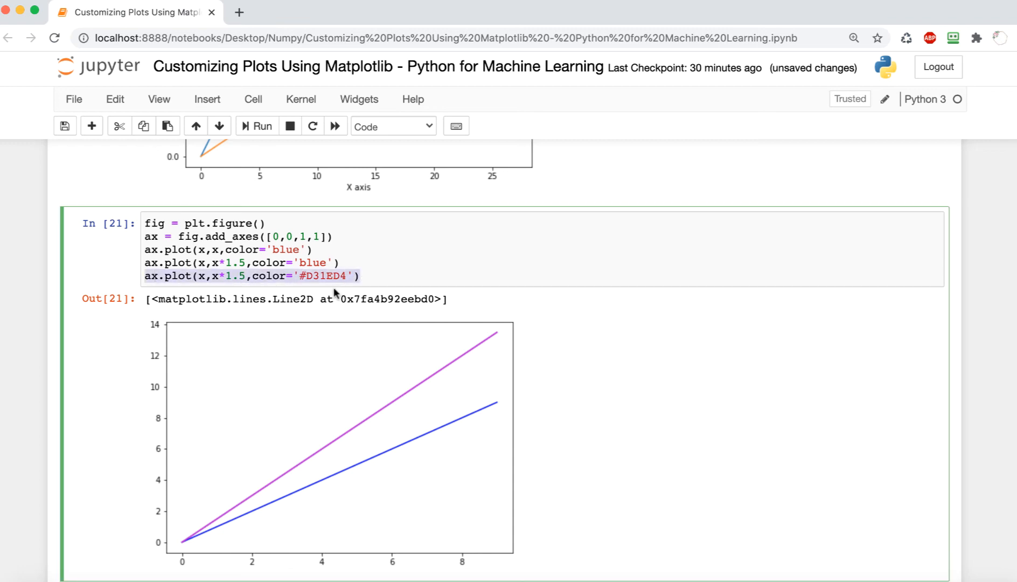
{"action": "type", "text": "ax.plot(x,x*1.5,color='#D31ED4')"}
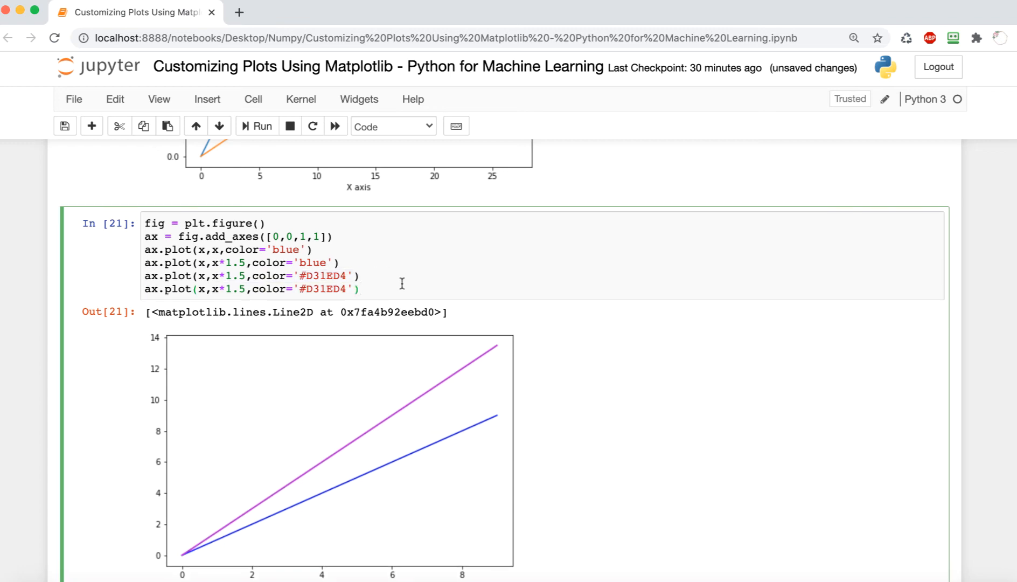
{"action": "type", "text": ", alpha = 0.3"}
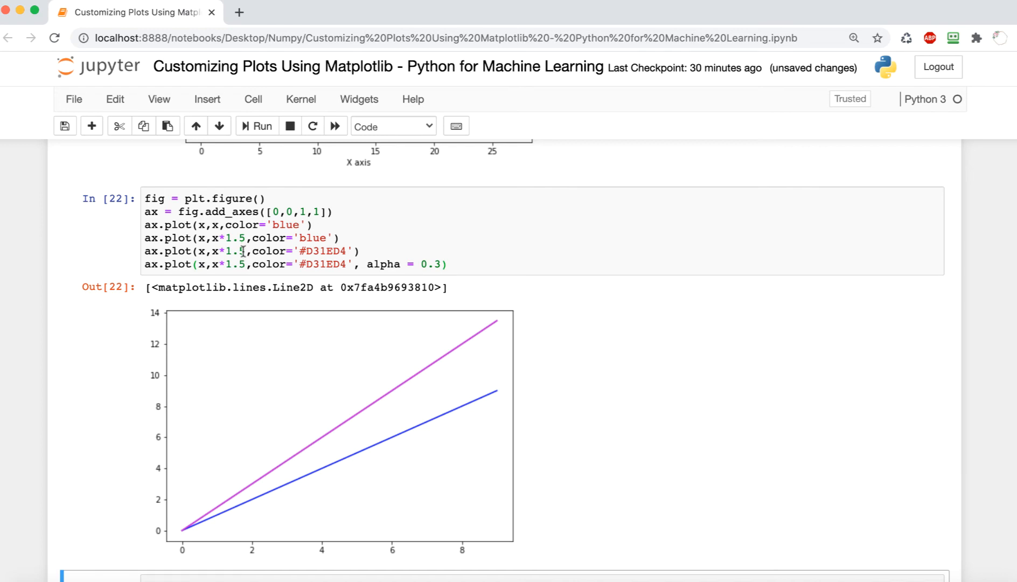
{"action": "left_click", "coordinate": [228, 251]}
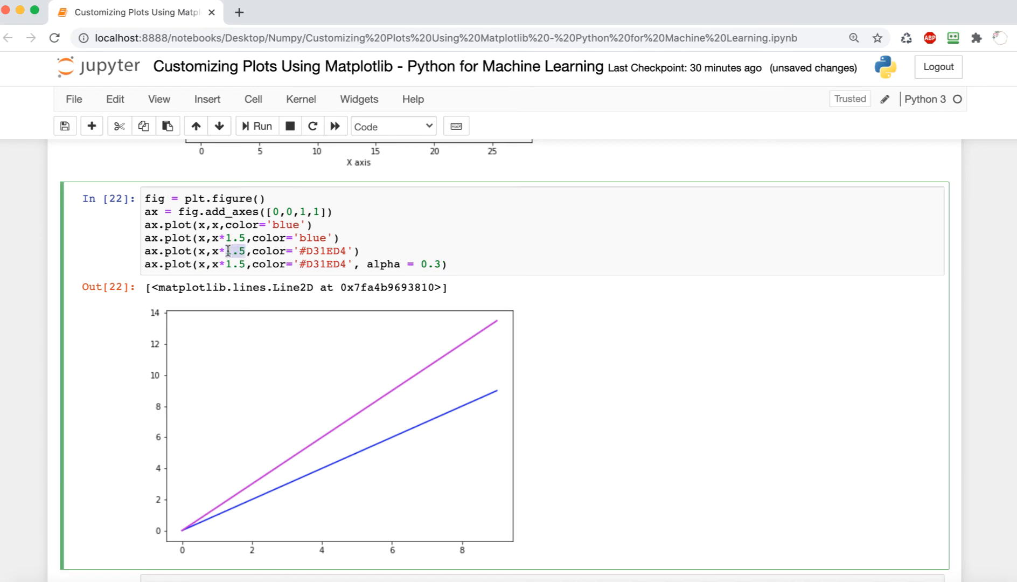
{"action": "type", "text": "2"}
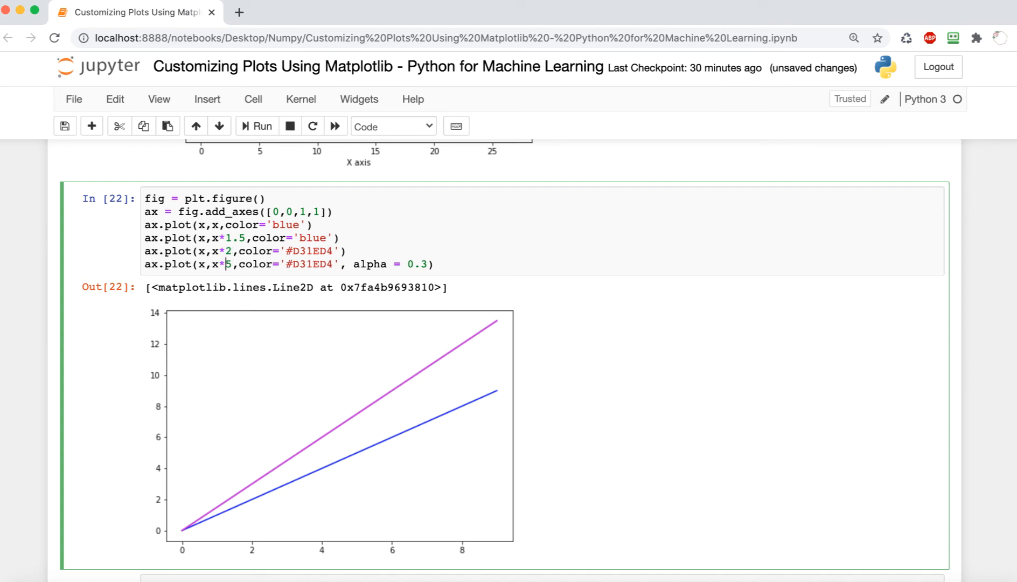
{"action": "type", "text": "2."}
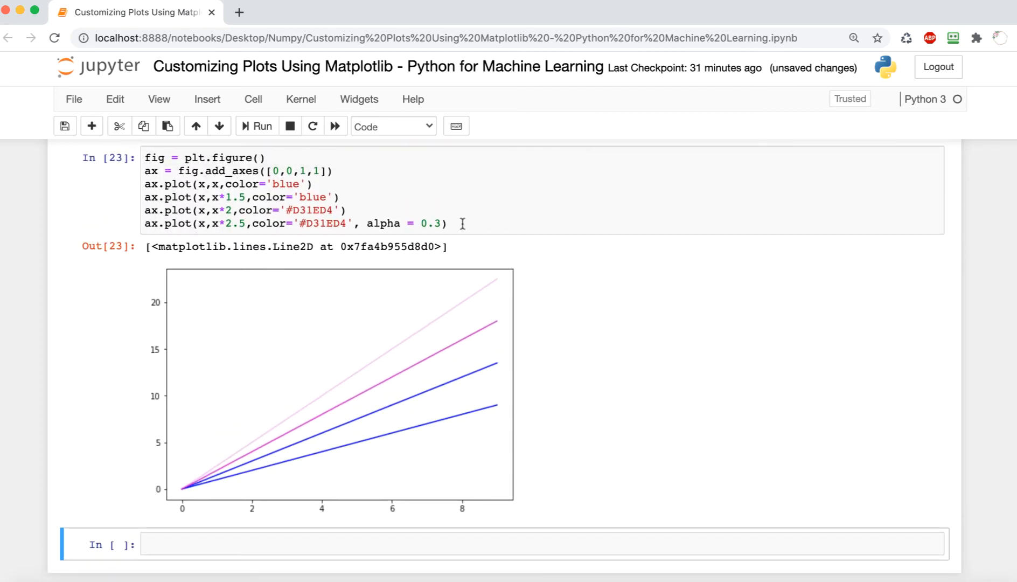
Add an ax.plot line for x*3 with color 'blue' and linewidth 1
{"action": "left_click", "coordinate": [462, 223]}
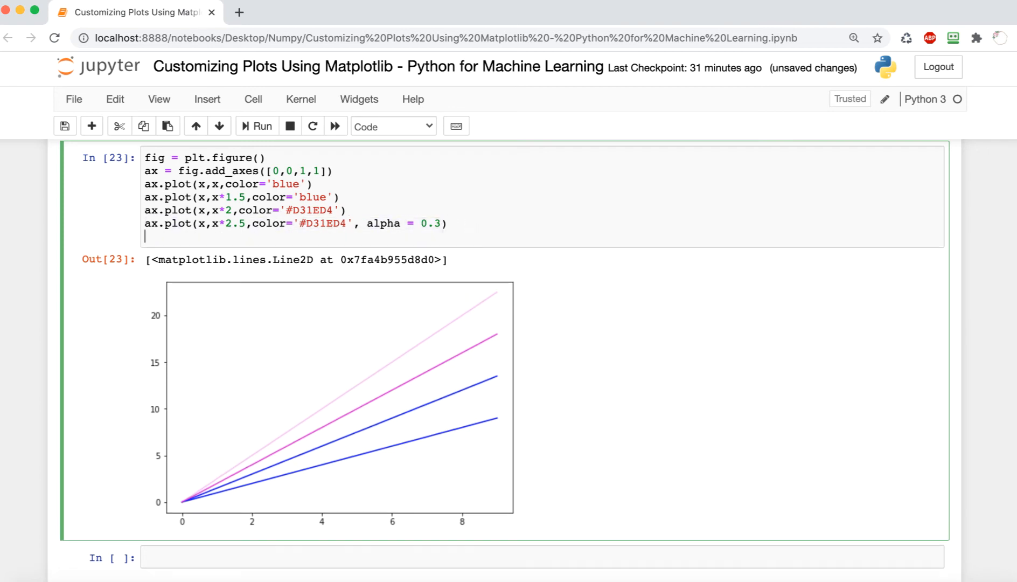
{"action": "type", "text": "ax.plot(x,x*2.5,color='#D31ED4', alpha = 0.3)"}
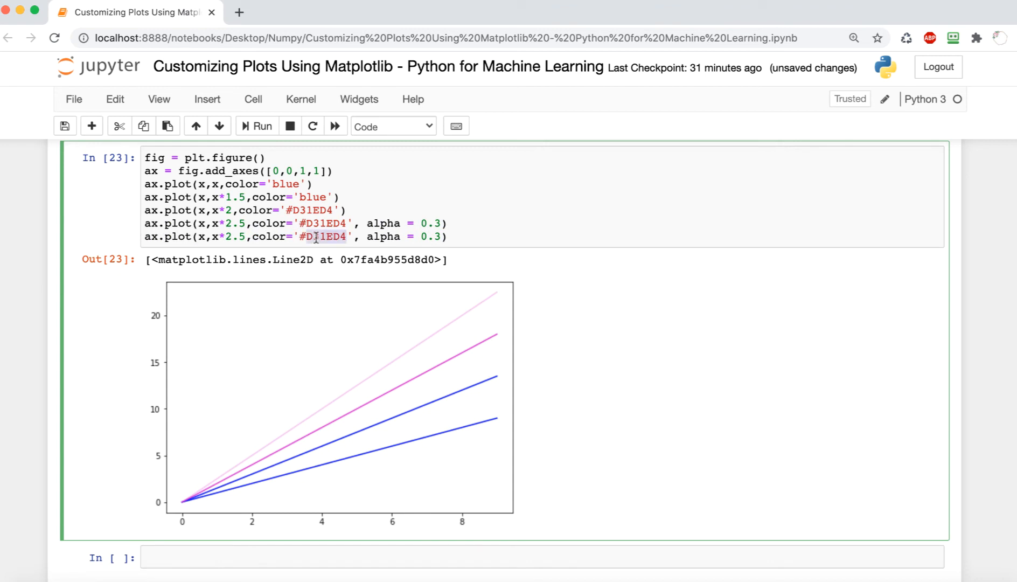
{"action": "type", "text": "b"}
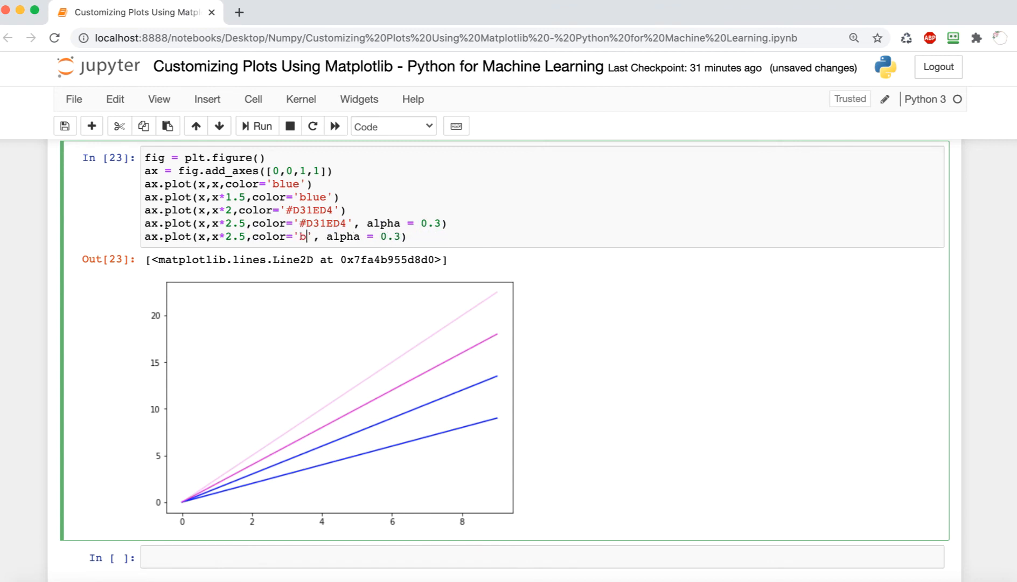
{"action": "type", "text": "lue"}
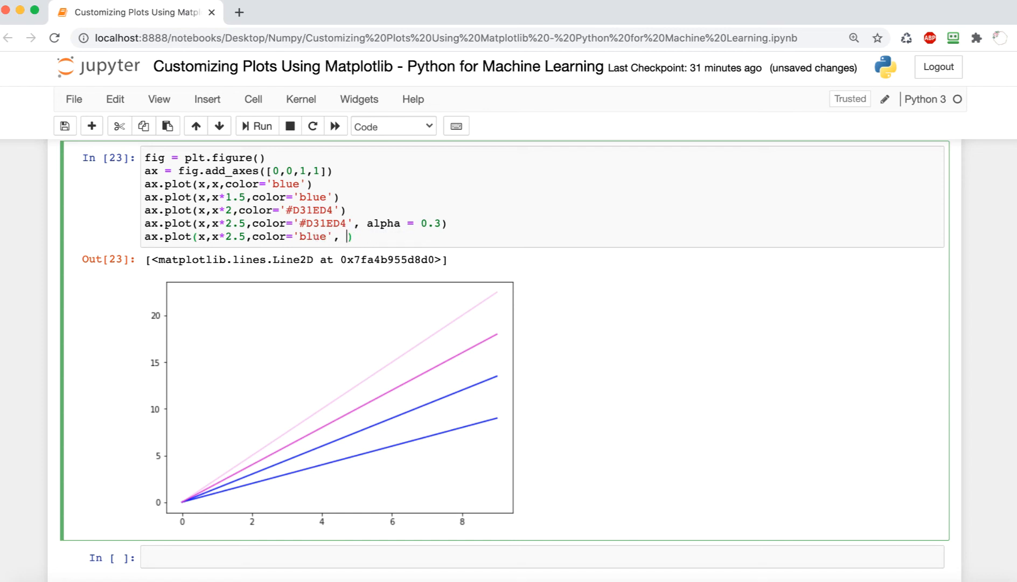
{"action": "type", "text": "linewid"}
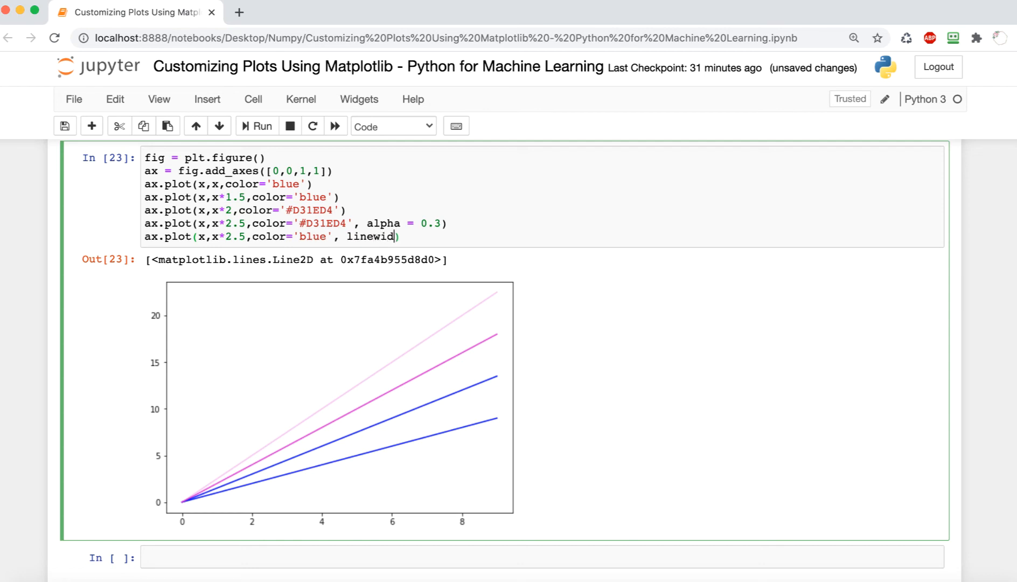
{"action": "type", "text": "th = 1"}
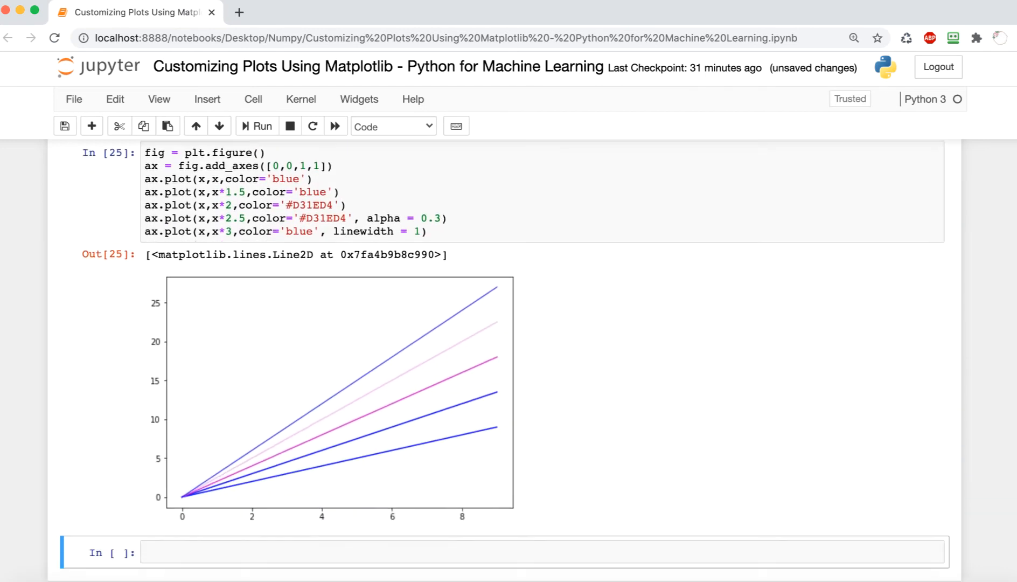
{"action": "scroll", "scroll_direction": "down", "scroll_amount": 3}
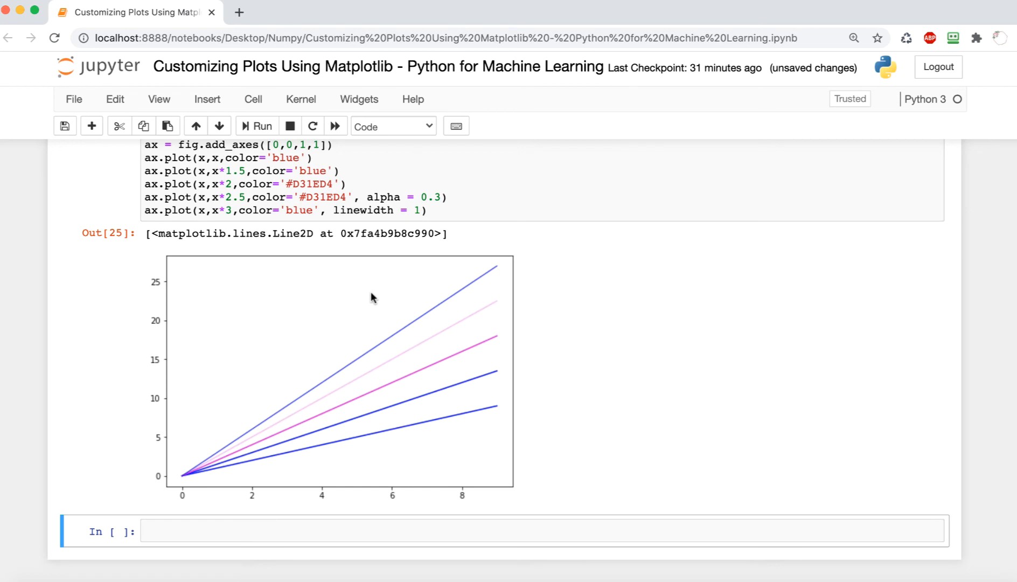
{"action": "mouse_move", "coordinate": [486, 284]}
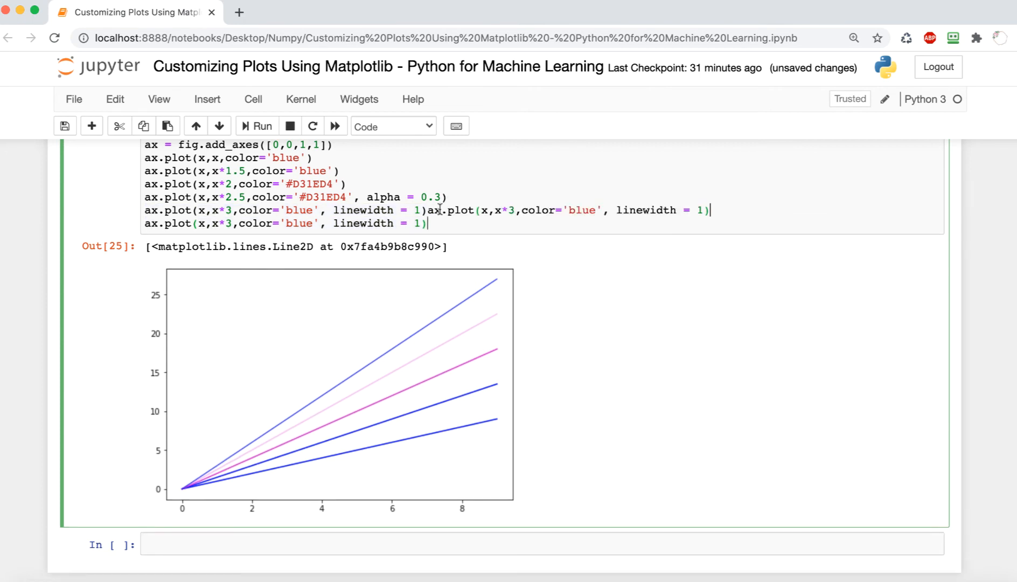
Remove the duplicate pasted code and change the new line's multiplier to x*3.5
{"action": "left_click_drag", "start_coordinate": [426, 209], "coordinate": [709, 209]}
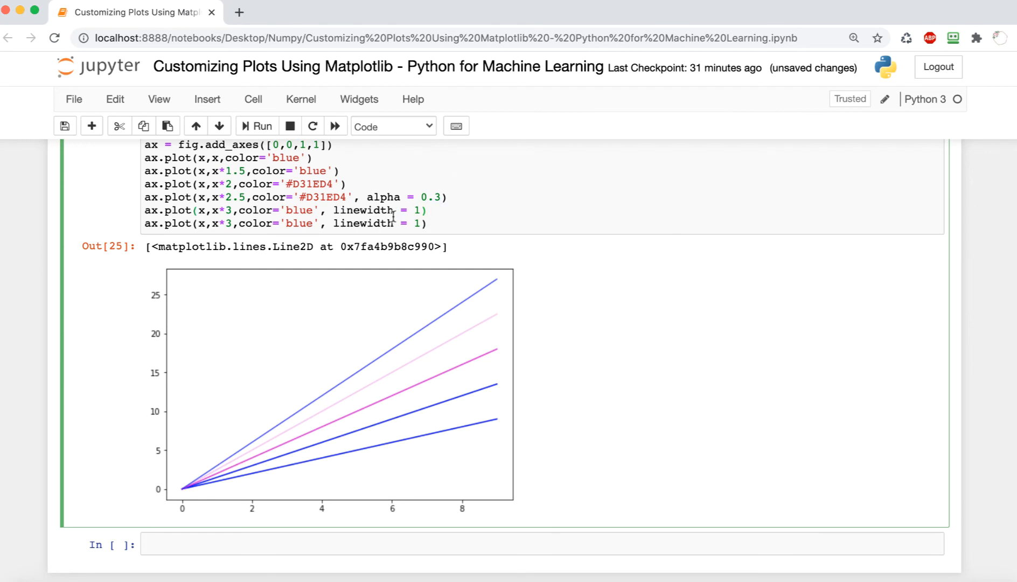
{"action": "type", "text": ".5"}
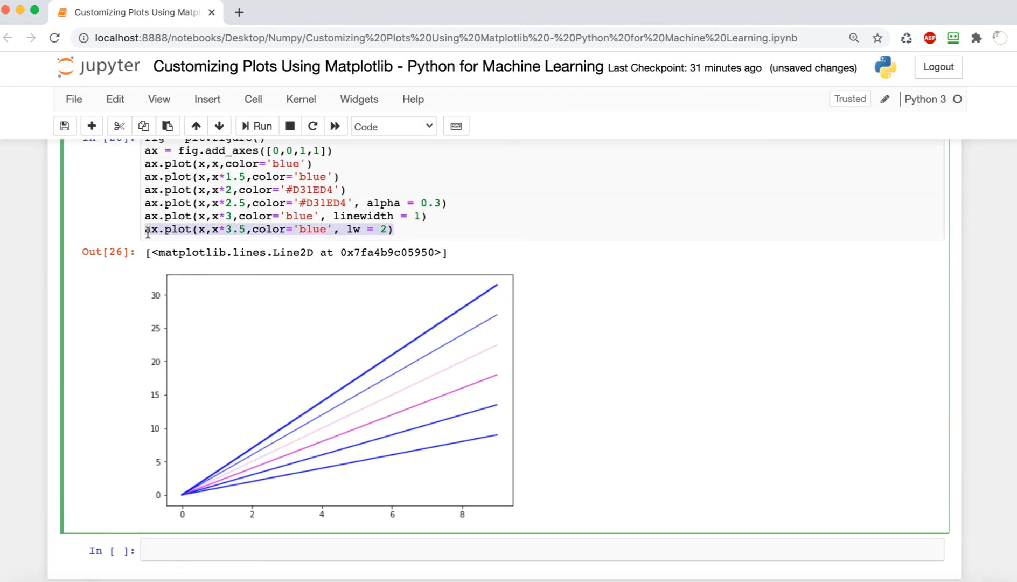
{"action": "key", "text": "cmd+s"}
{"action": "type", "text": "ax.plot(x,x*4,color='blue', lw = 3,"}
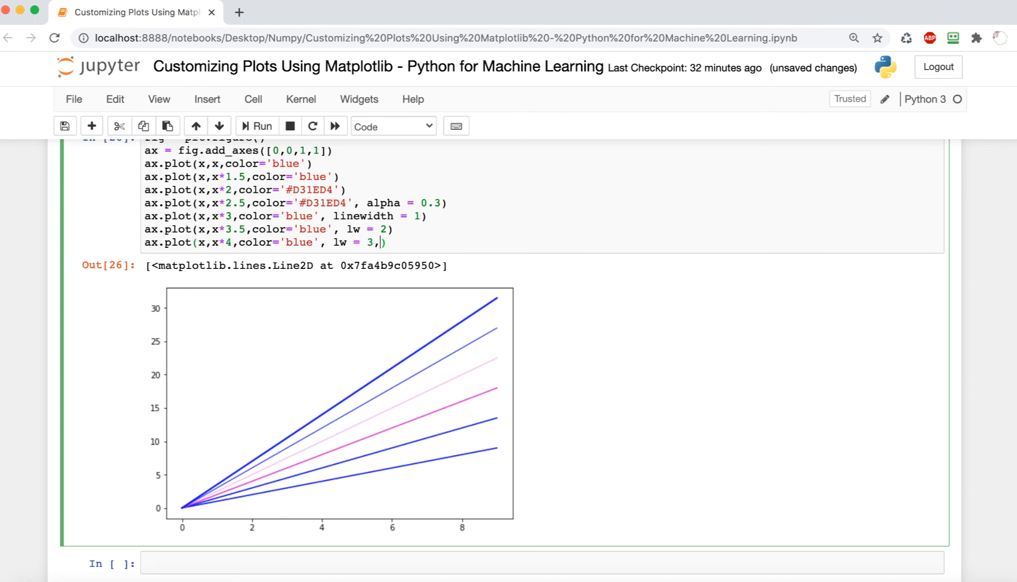
Make the pasted line x*4 with lw 3 and linestyle '-.'
{"action": "type", "text": "linestyle = '"}
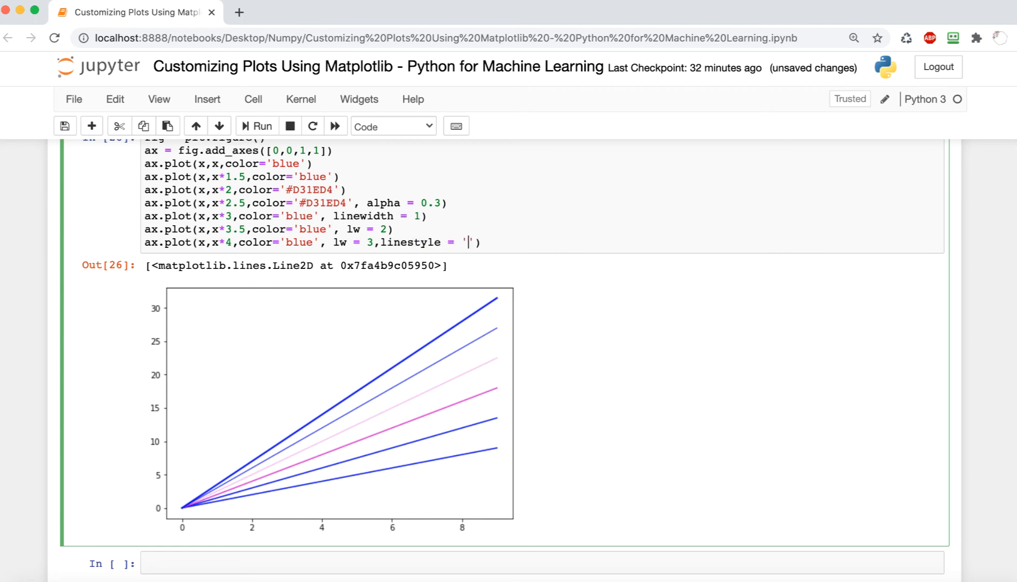
{"action": "type", "text": "-."}
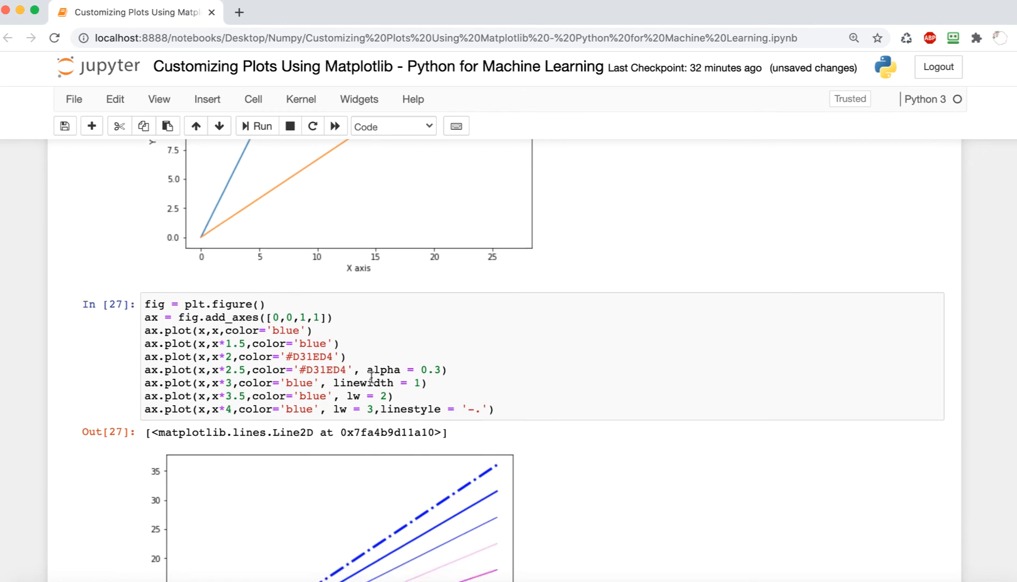
{"action": "scroll", "scroll_direction": "down", "scroll_amount": 3}
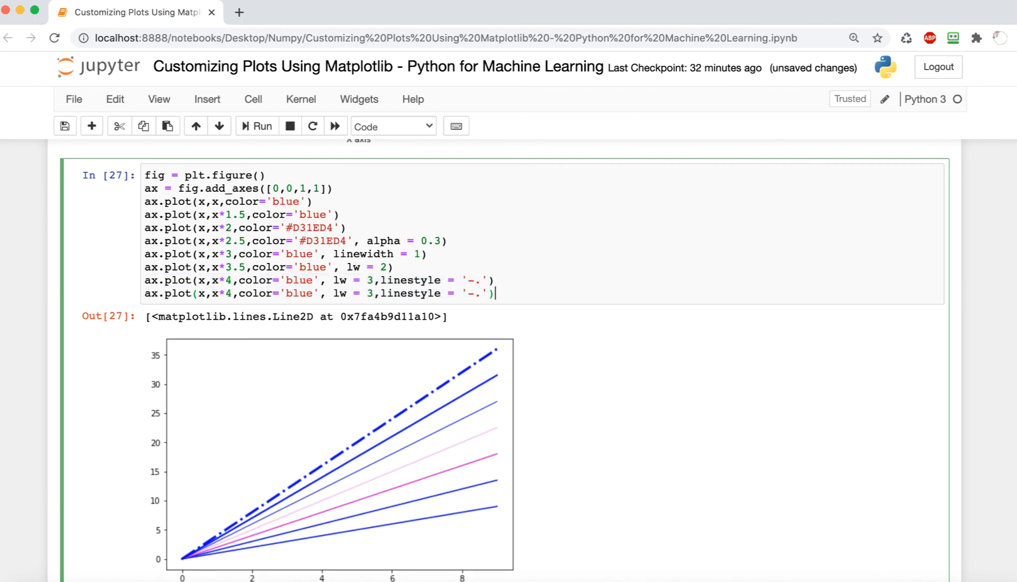
Change the copied line to x*4.5 with a dotted ls ':' style
{"action": "type", "text": "/"}
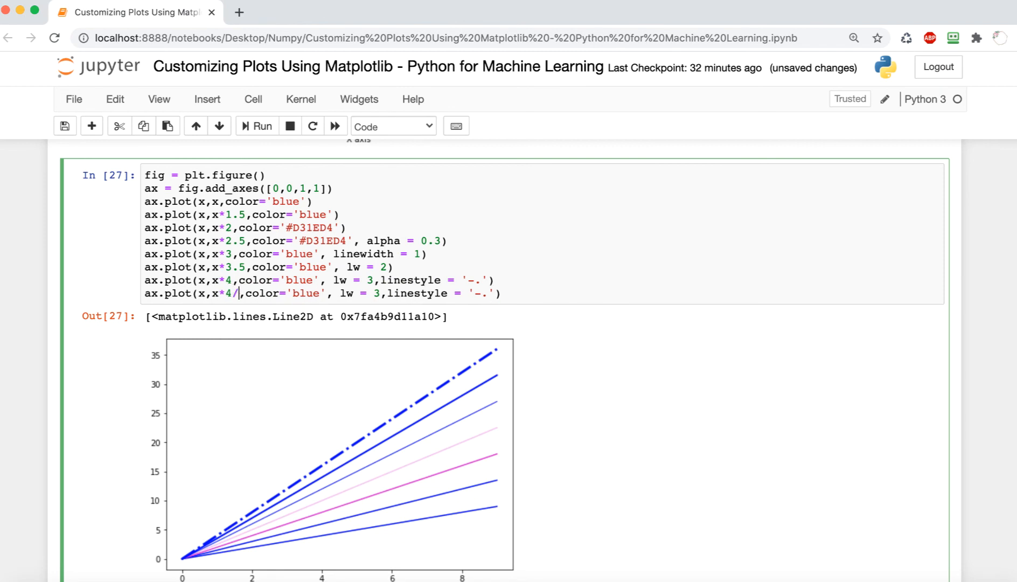
{"action": "type", "text": ".5"}
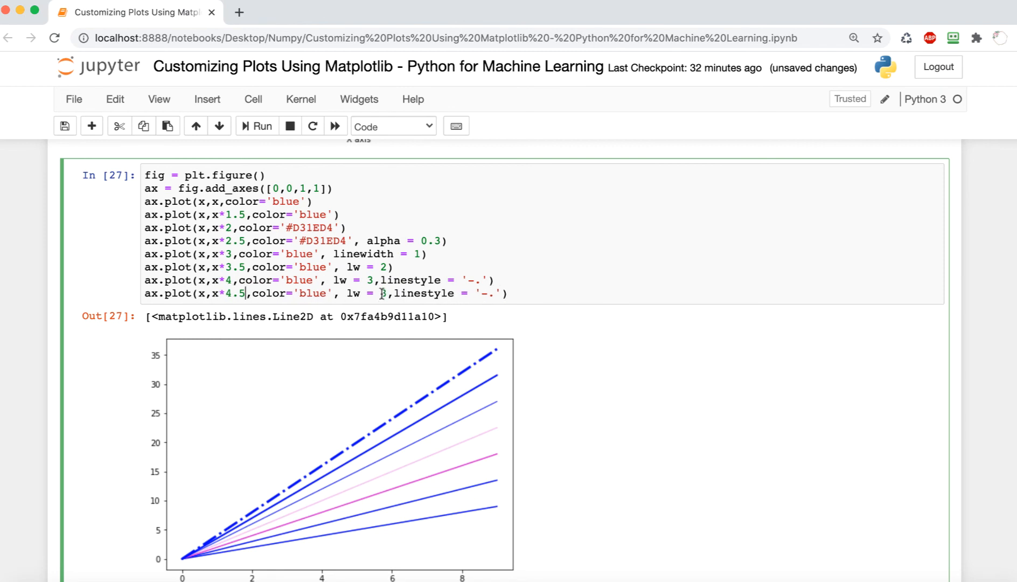
{"action": "type", "text": "ls"}
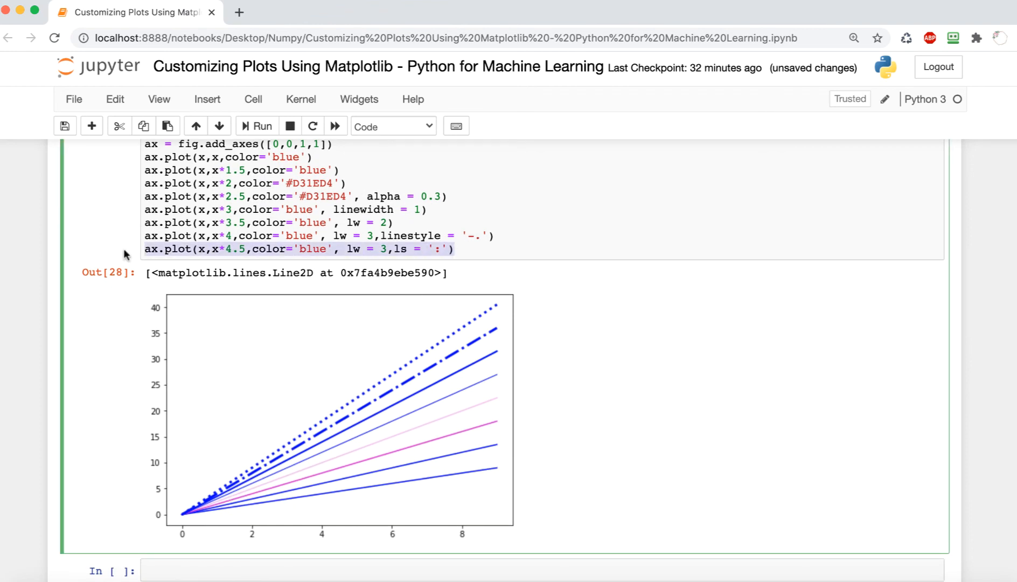
{"action": "left_click", "coordinate": [455, 248]}
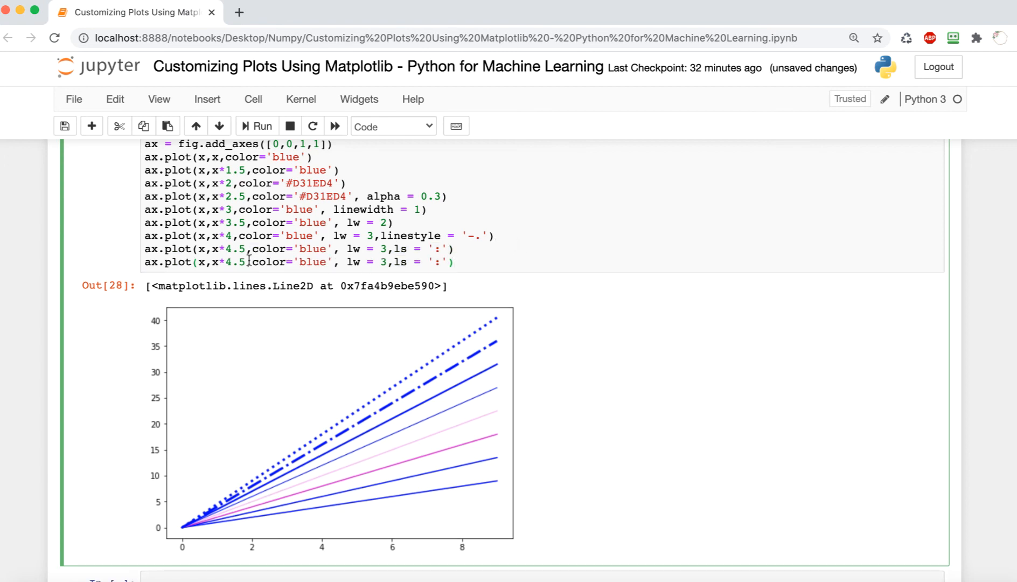
Edit the duplicated line to x*5, replacing the line style with a marker
{"action": "double_click", "coordinate": [234, 263]}
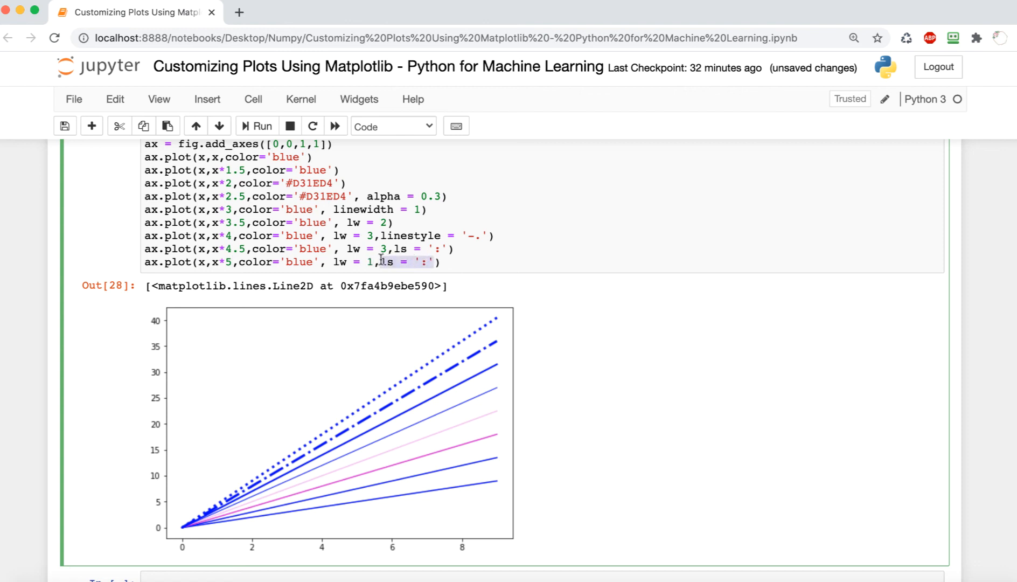
{"action": "type", "text": "marker"}
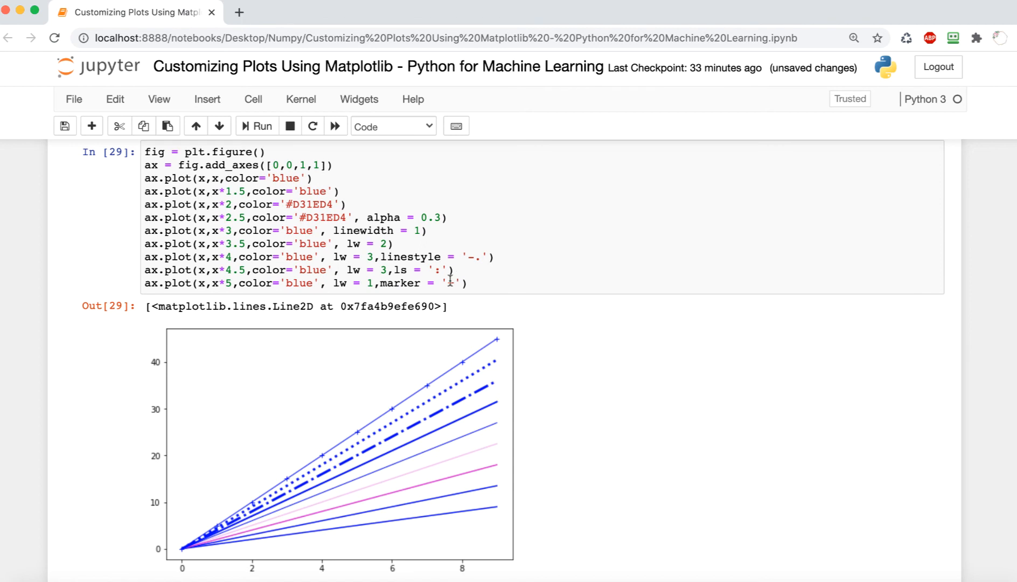
{"action": "type", "text": "o"}
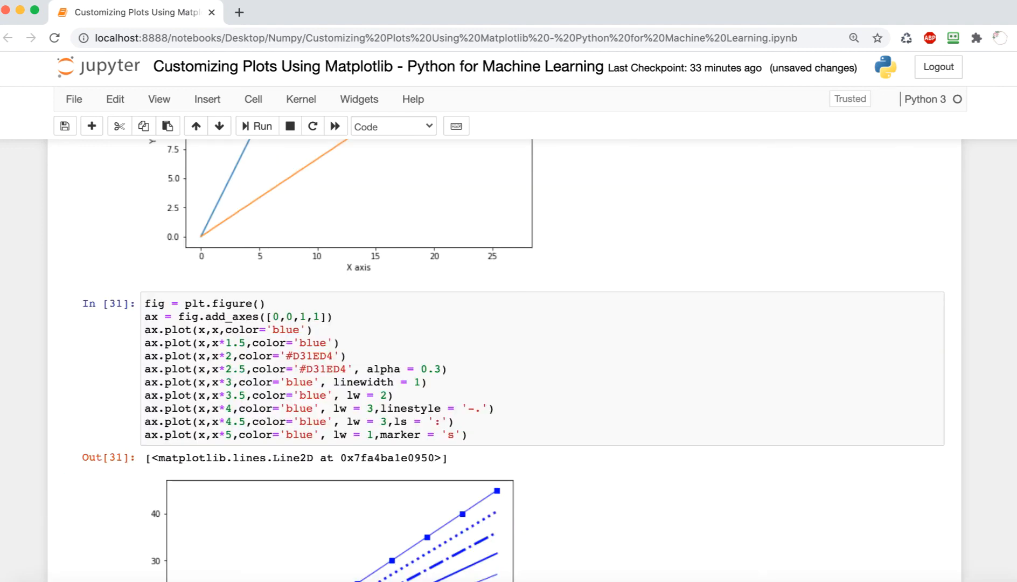
Add a markersize argument to the x*5 line, fixing the 'markersie' typo, and rerun
{"action": "scroll", "scroll_direction": "down", "scroll_amount": 3}
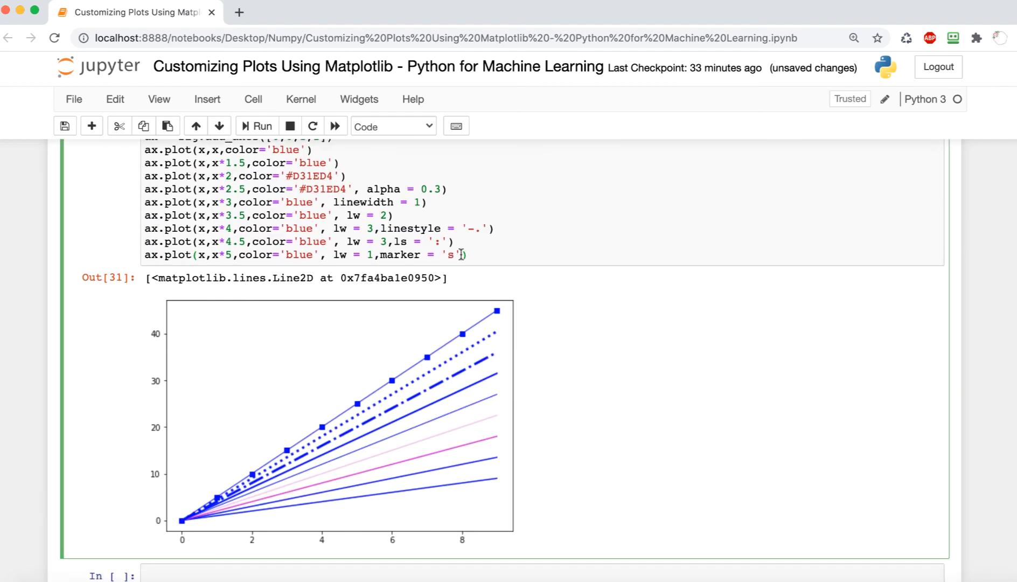
{"action": "type", "text": ", marker"}
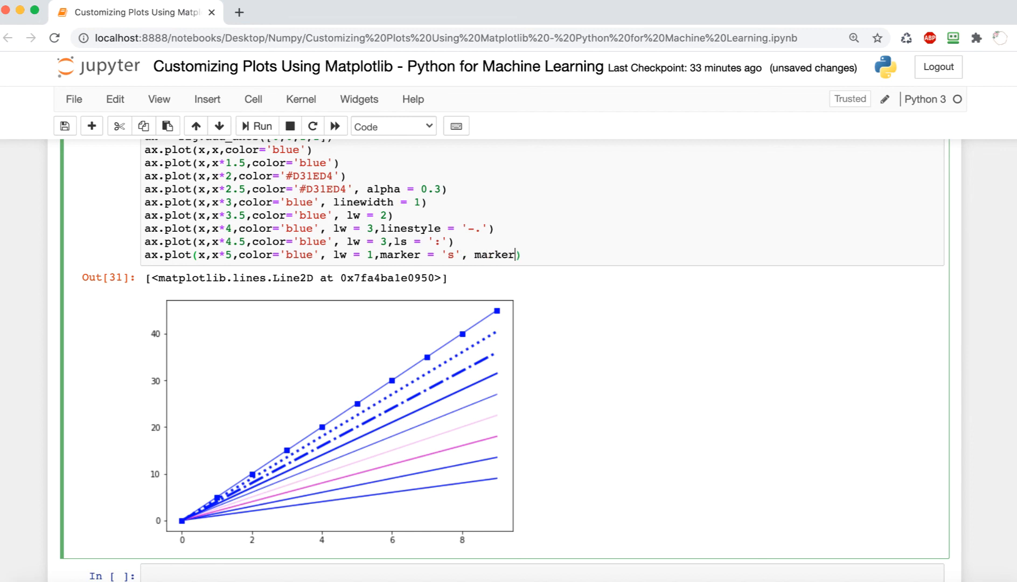
{"action": "type", "text": "rsie = 2"}
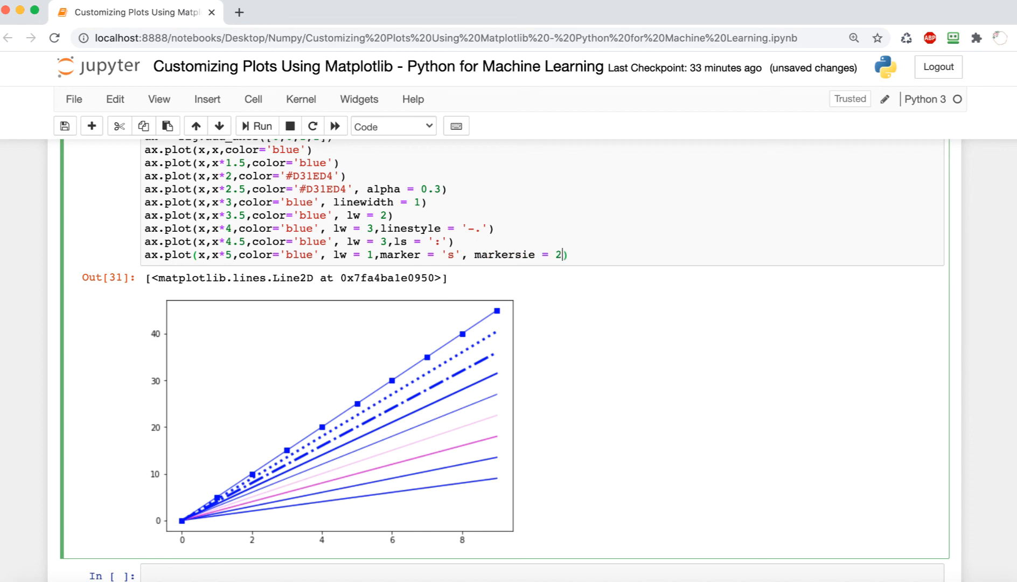
{"action": "left_click", "coordinate": [256, 126]}
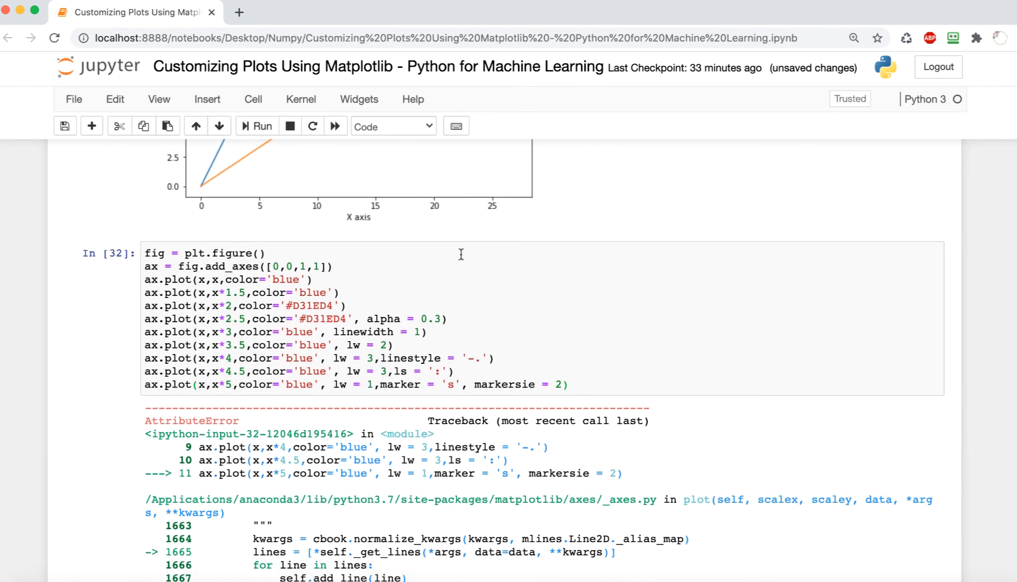
{"action": "left_click", "coordinate": [256, 126]}
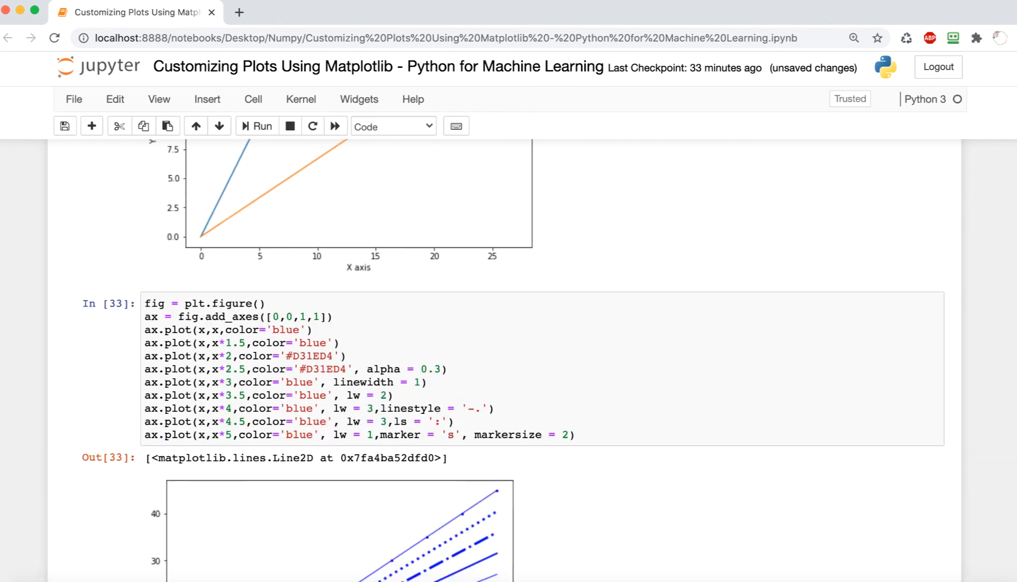
{"action": "scroll", "scroll_direction": "down", "scroll_amount": 3}
{"action": "type", "text": "10"}
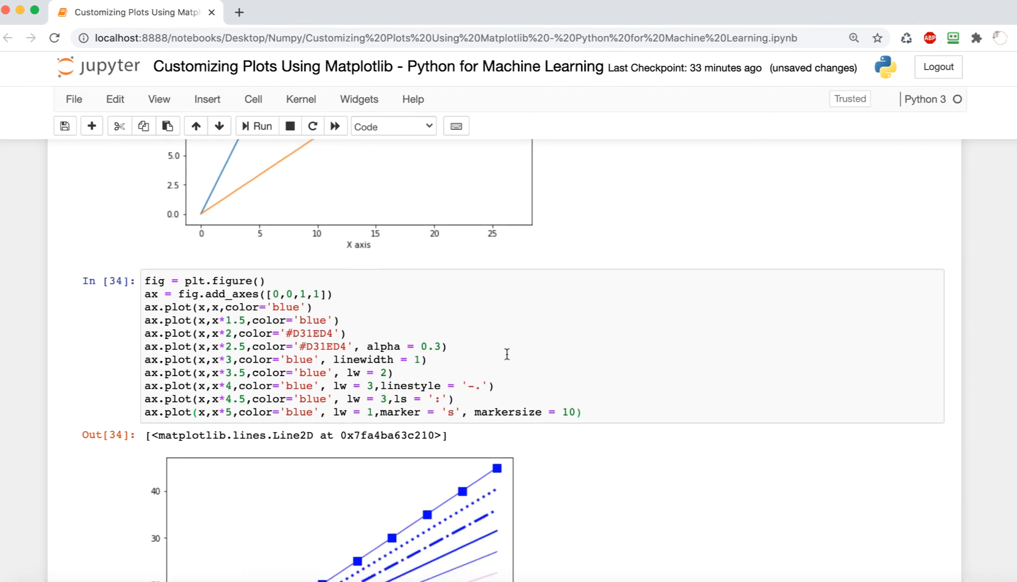
{"action": "scroll", "scroll_direction": "down", "scroll_amount": 3}
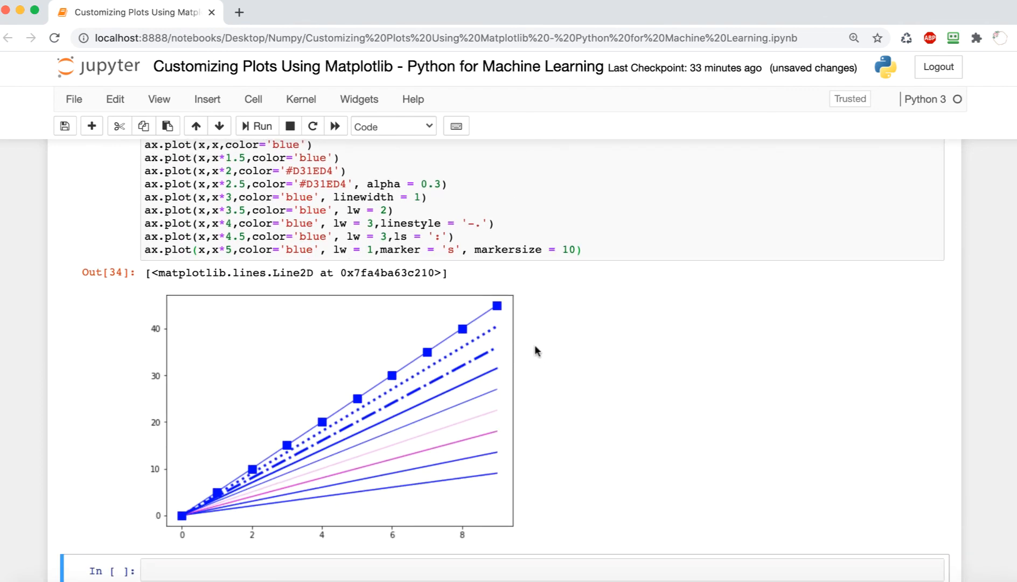
Append markerfacecolor = 'green' to the x*5 plot call
{"action": "type", "text": ","}
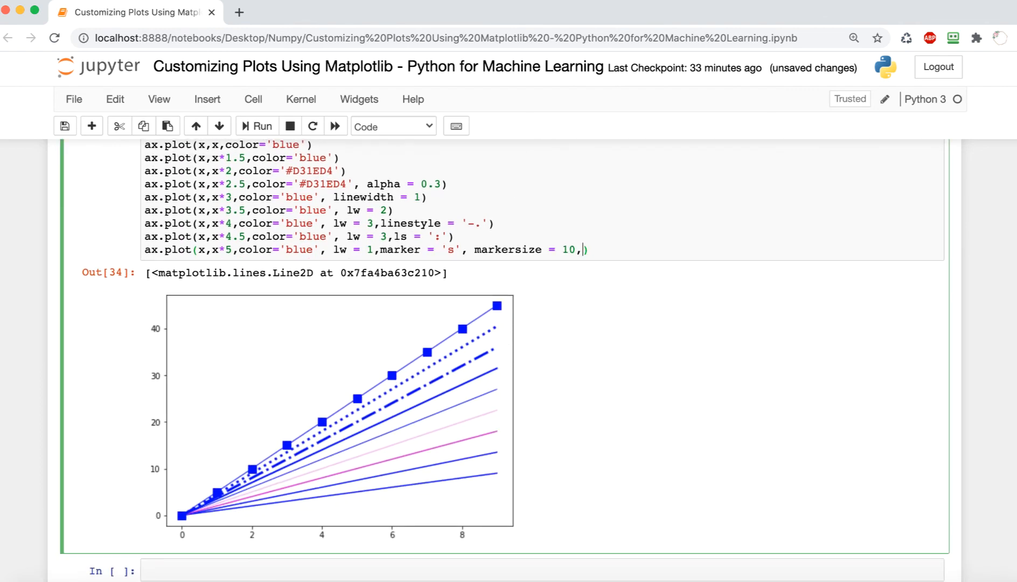
{"action": "type", "text": "marker"}
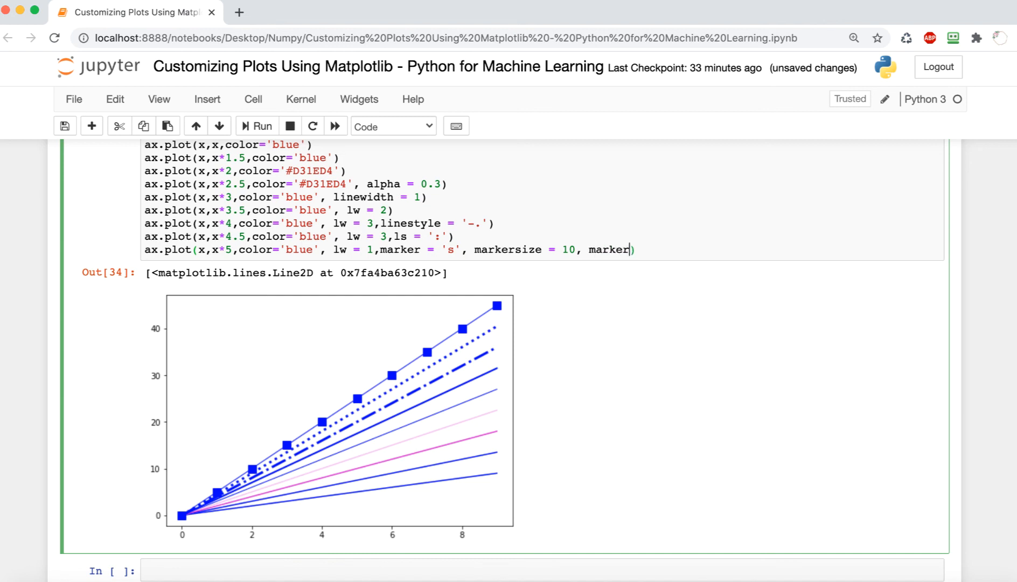
{"action": "type", "text": "facecolor"}
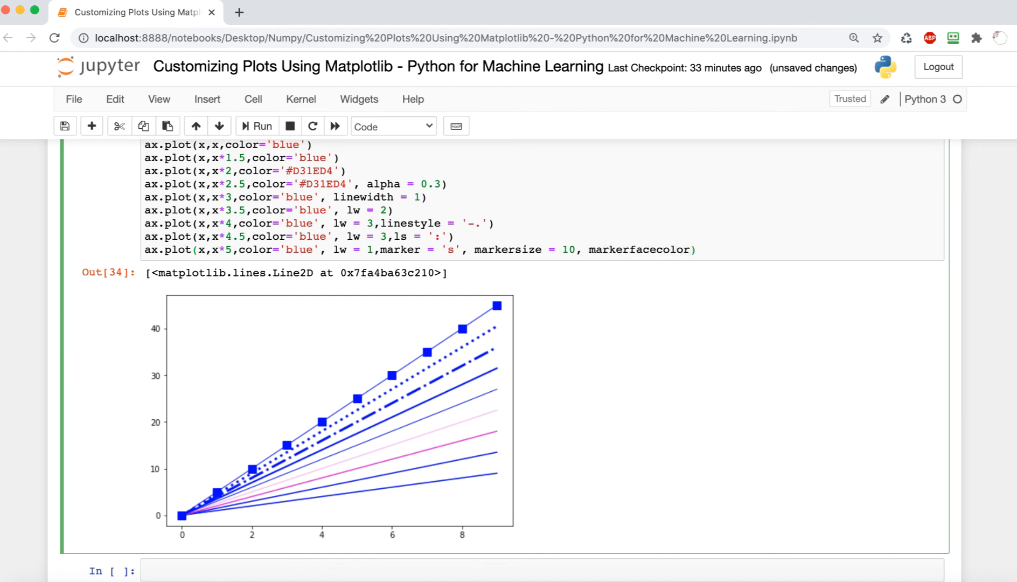
{"action": "type", "text": "= 'green'"}
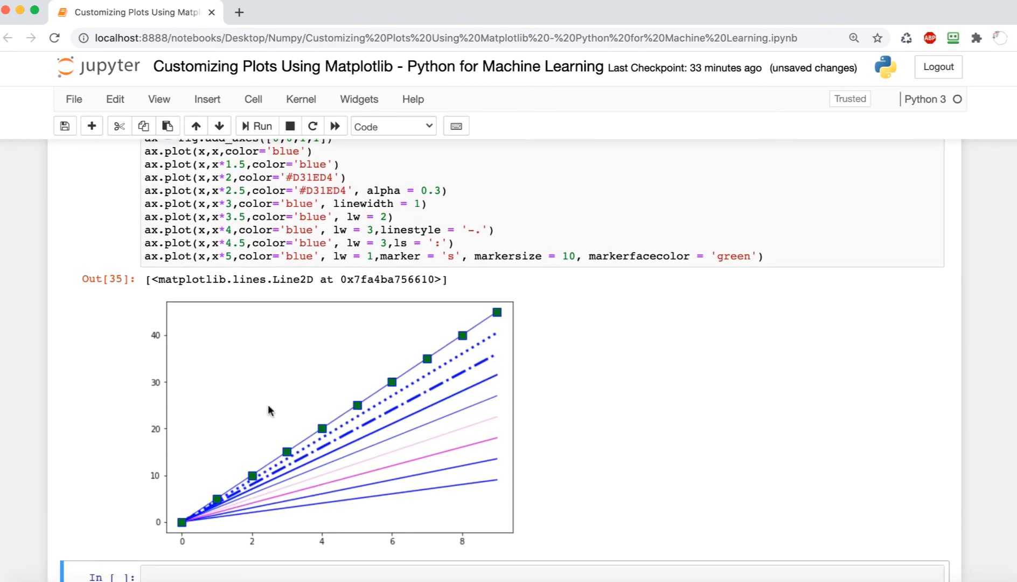
{"action": "mouse_move", "coordinate": [583, 314]}
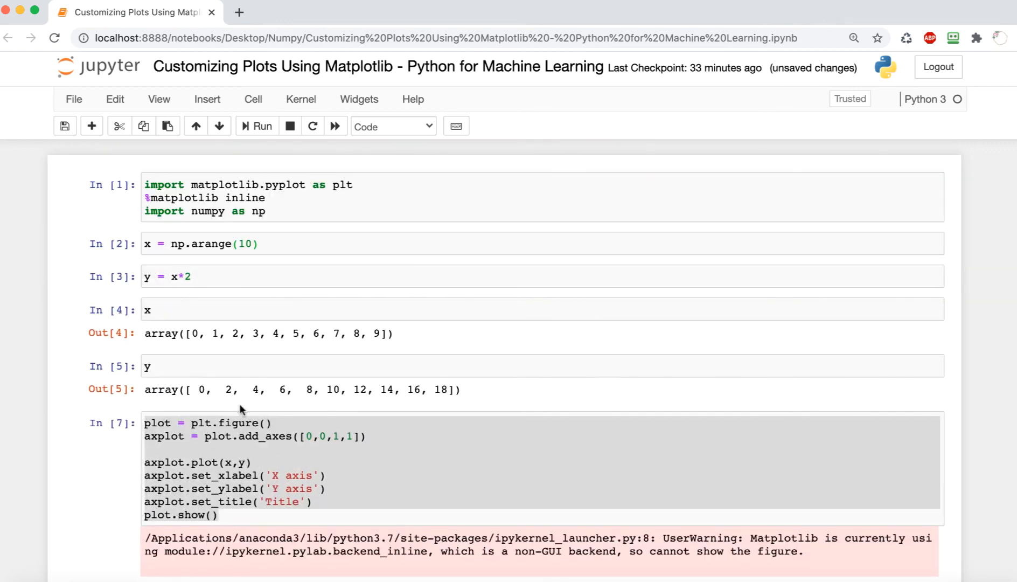
{"action": "scroll", "scroll_direction": "down", "scroll_amount": 3}
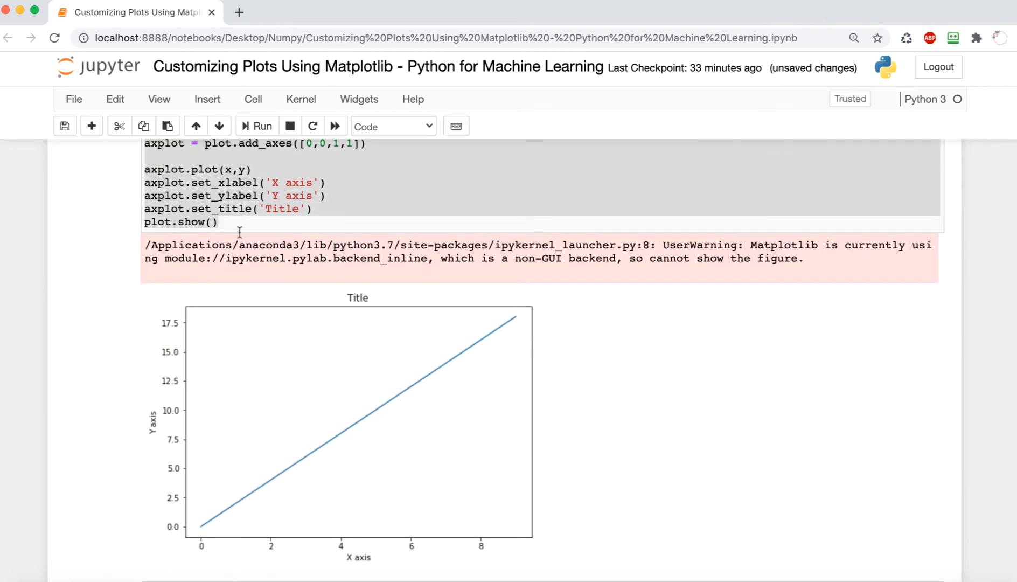
{"action": "left_click", "coordinate": [256, 126]}
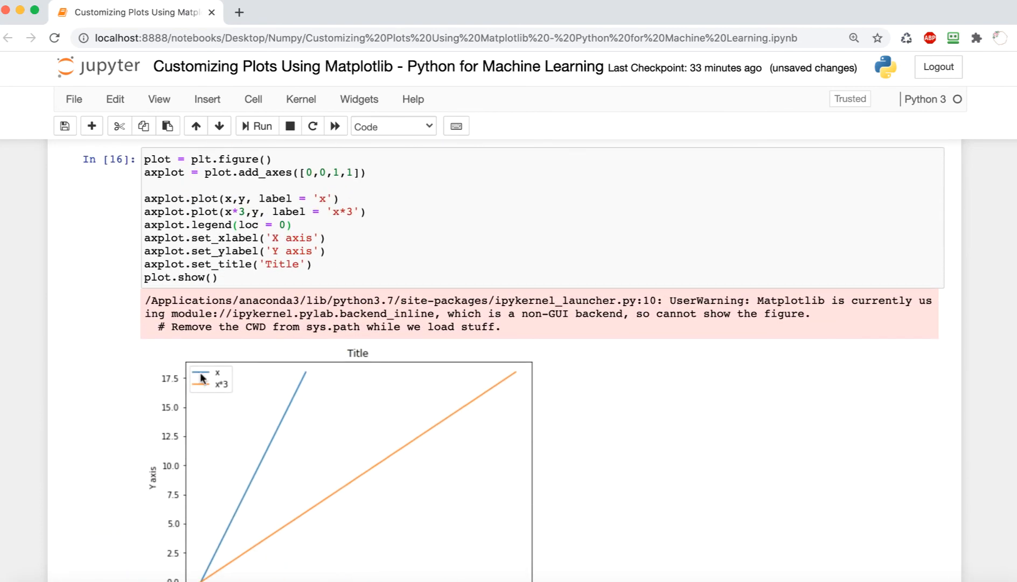
{"action": "scroll", "scroll_direction": "down", "scroll_amount": 3}
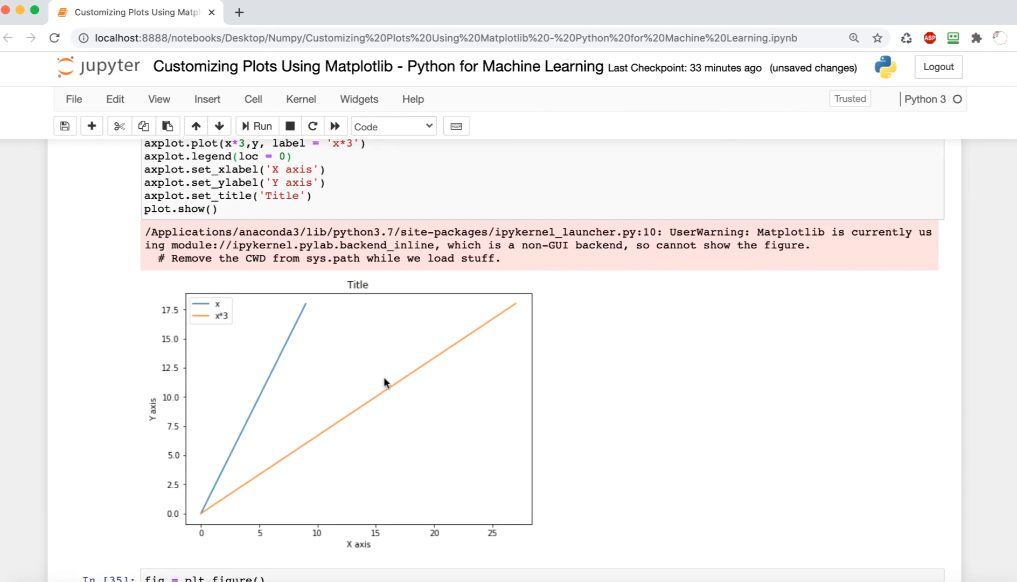
{"action": "scroll", "scroll_direction": "down", "scroll_amount": 3}
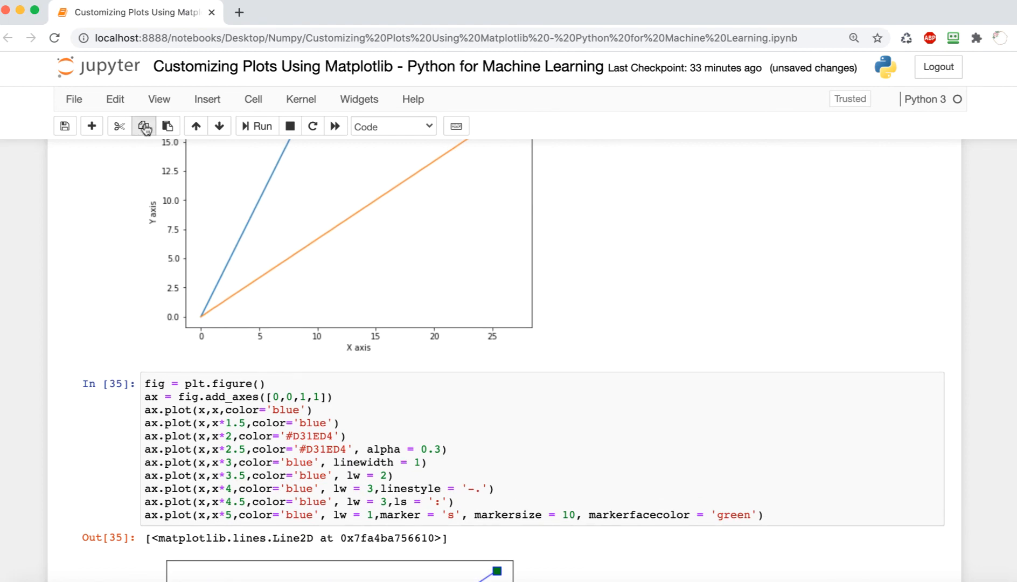